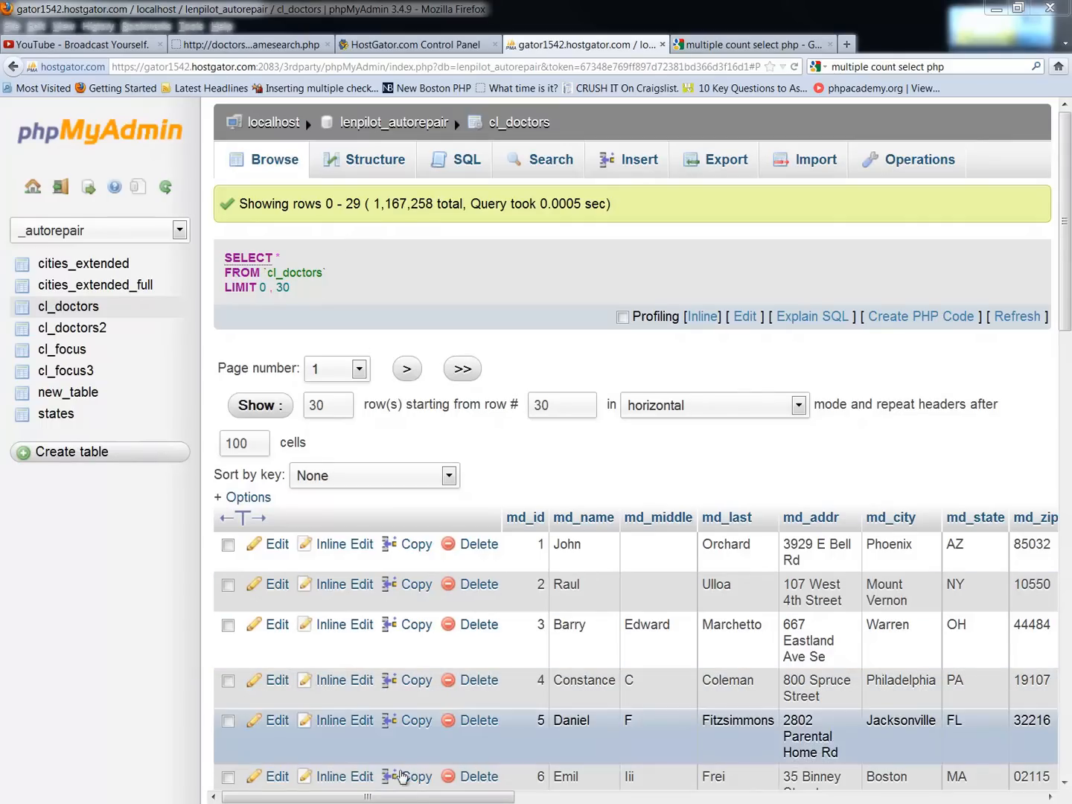
Bring up the SQL editor for cl_doctors and select the WHERE 1 condition to replace it
scroll("right", 3)
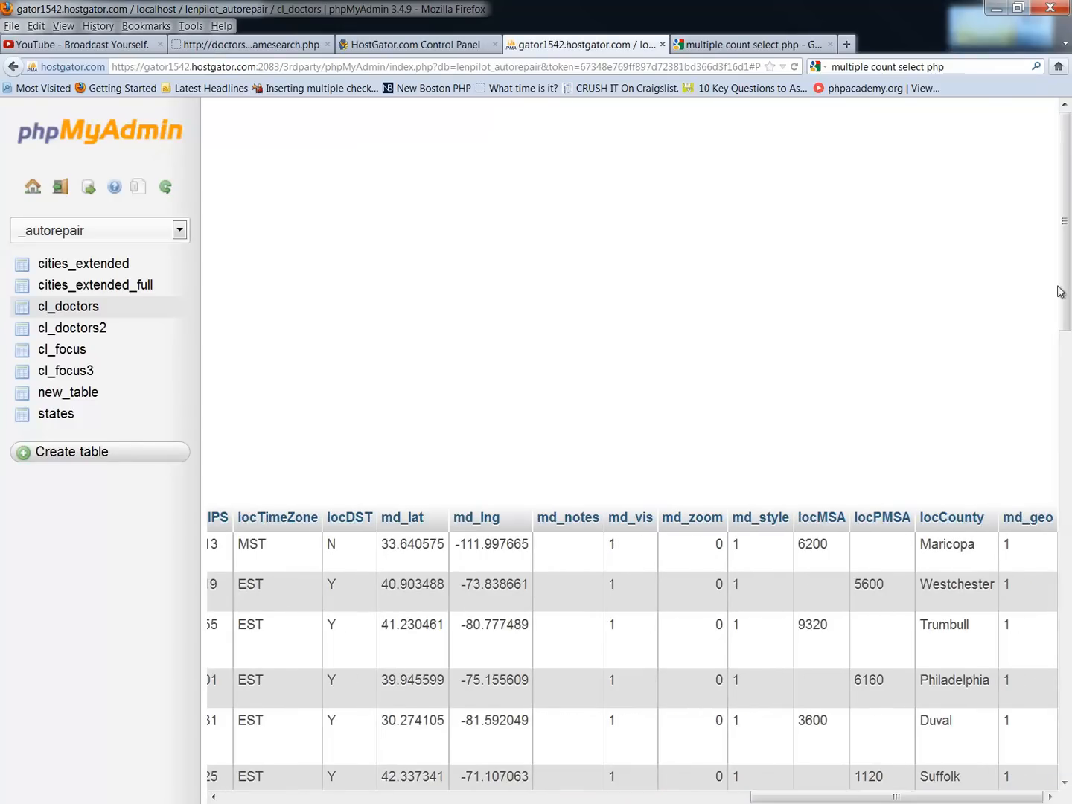
scroll("down", 3)
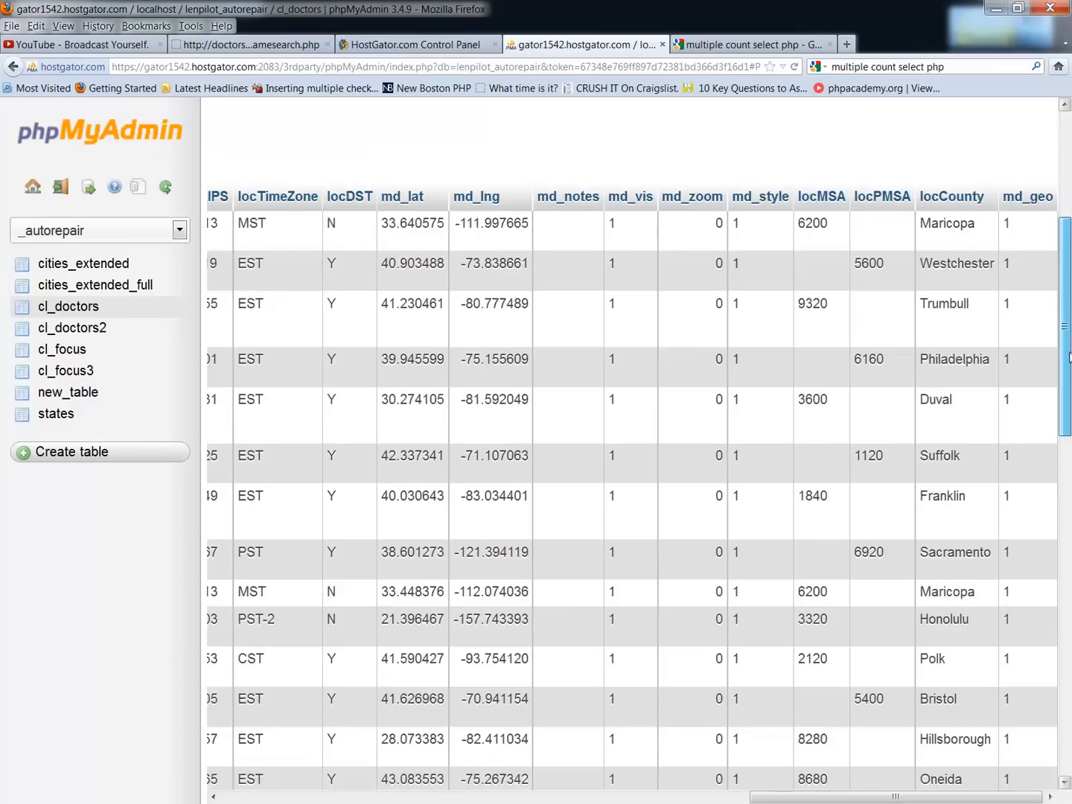
scroll("down", 3)
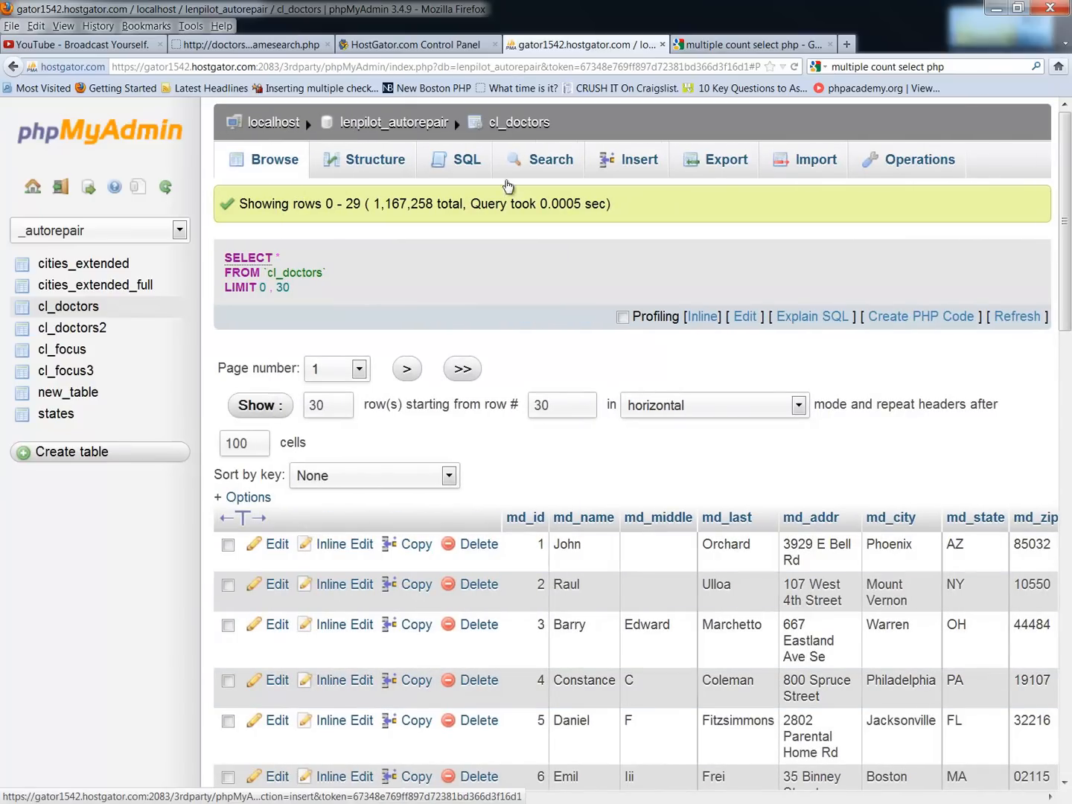
left_click(466, 159)
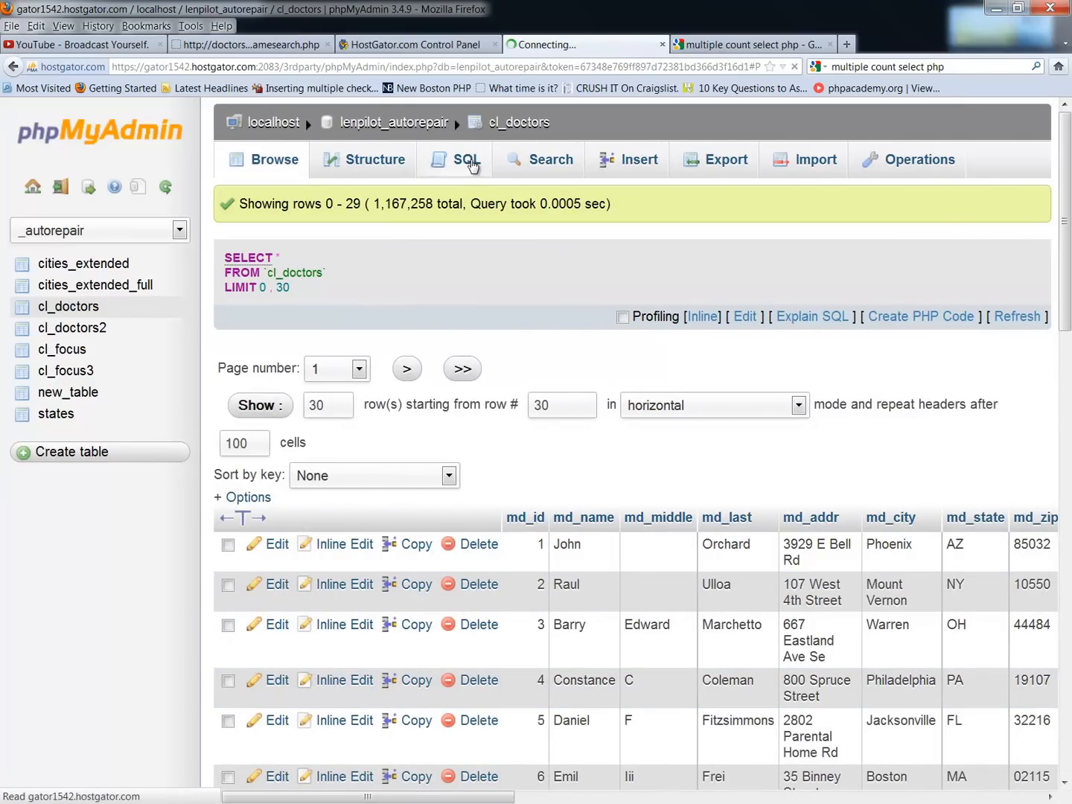
left_click(467, 159)
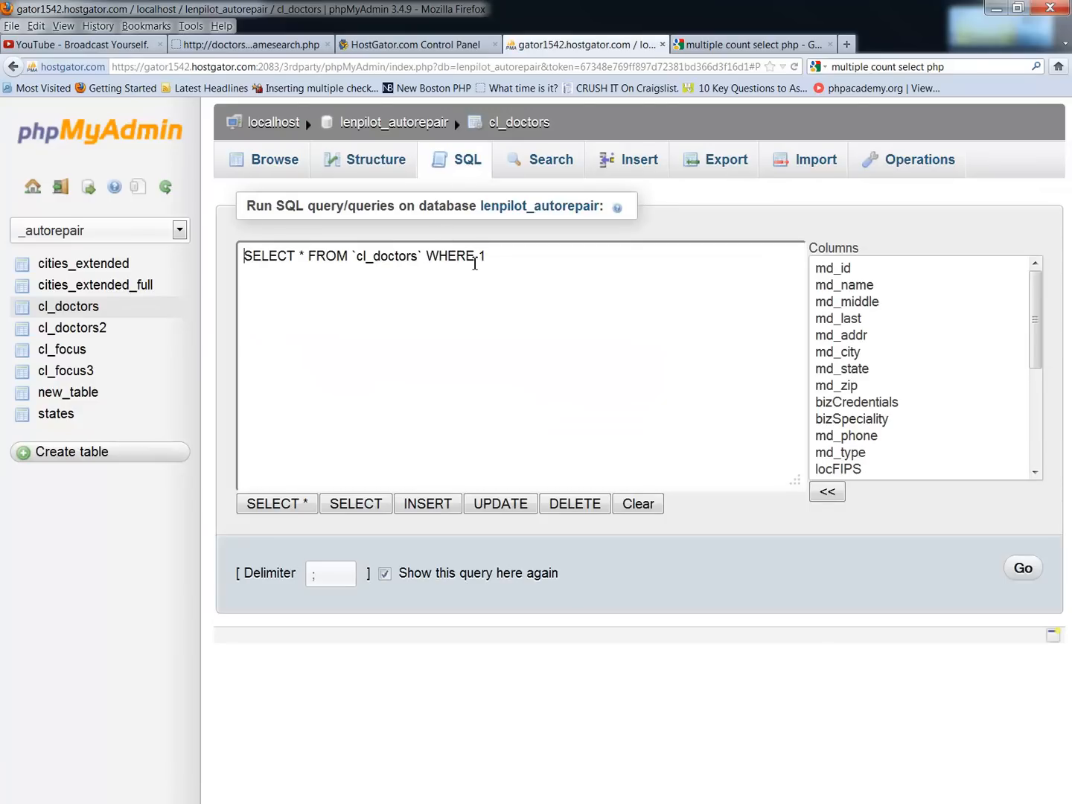
double_click(482, 256)
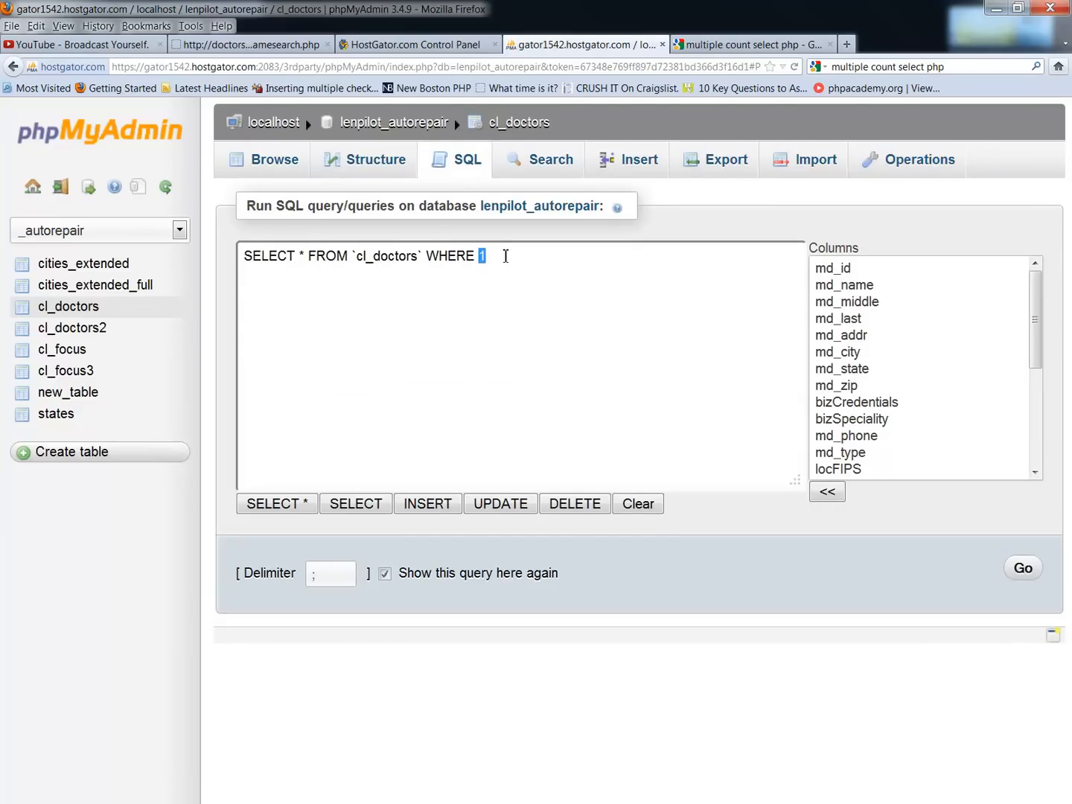
Filter cl_doctors to md_geo='1' and run the query, returning 117,683 rows
type("md_")
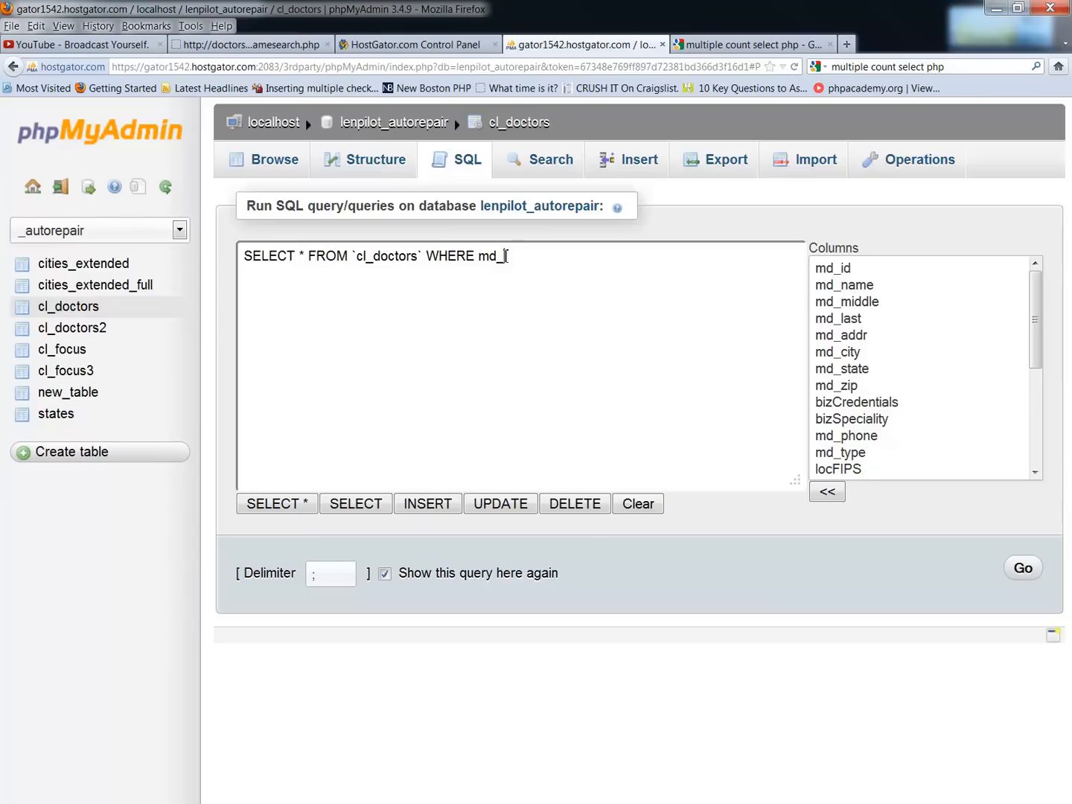
type("geo")
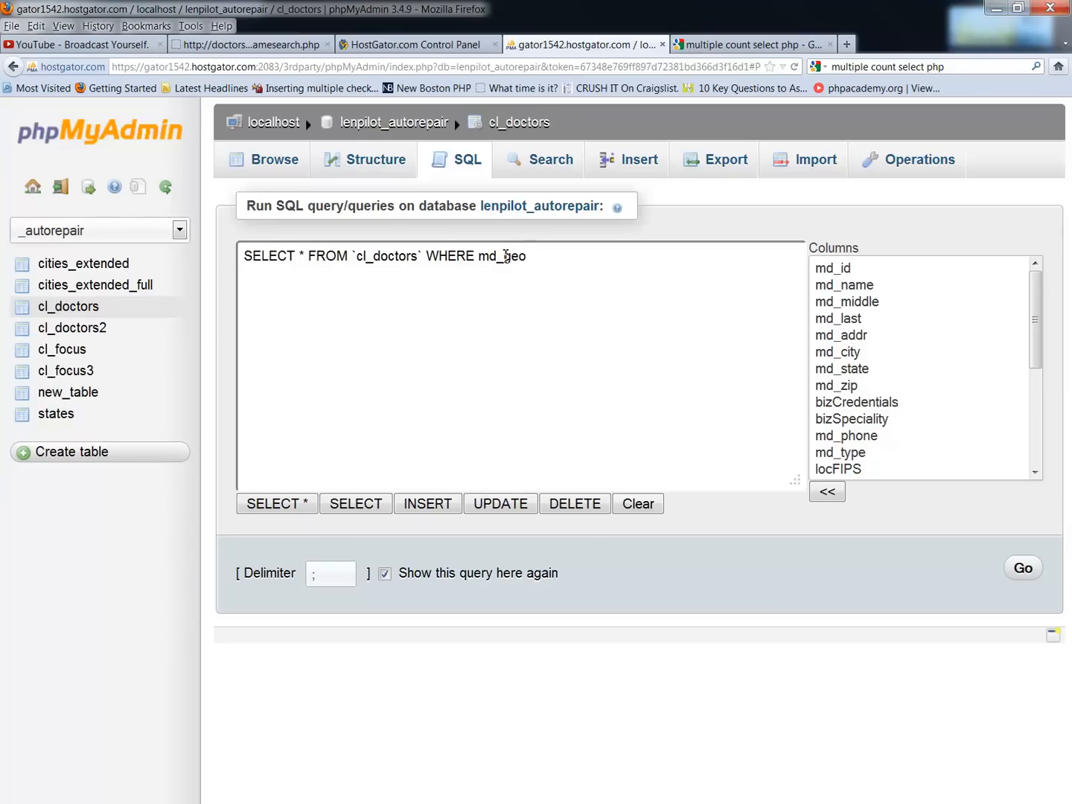
type("='")
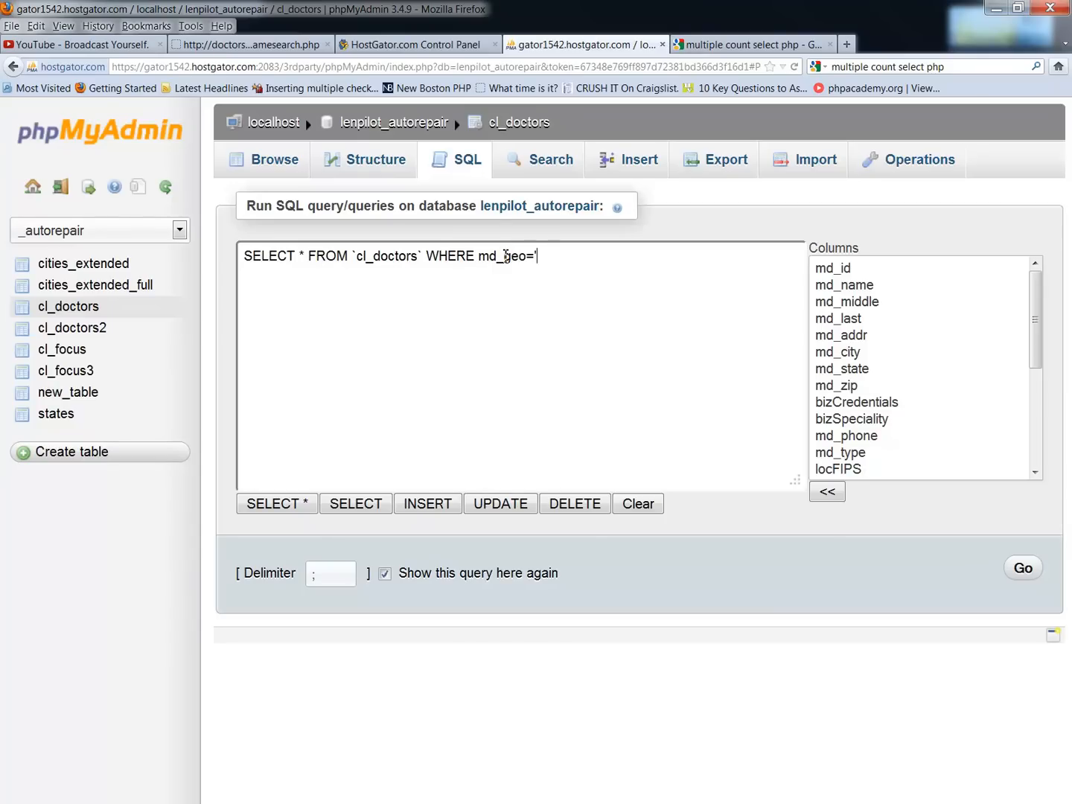
type("1")
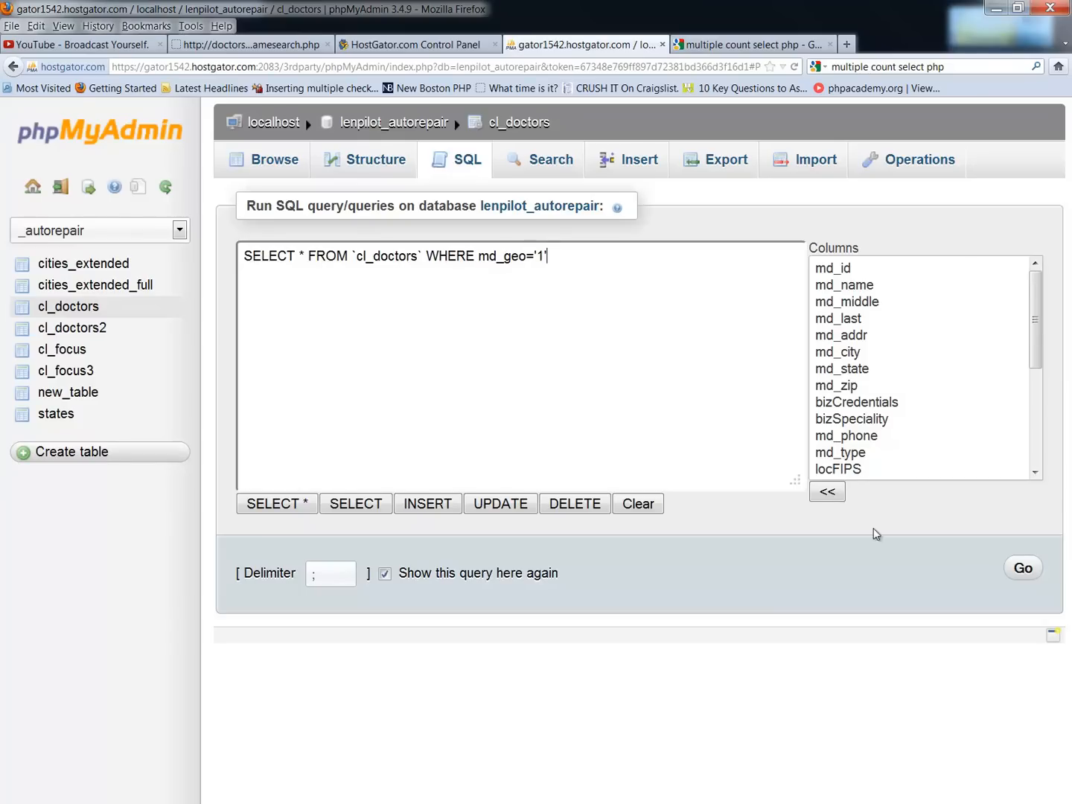
triple_click(398, 256)
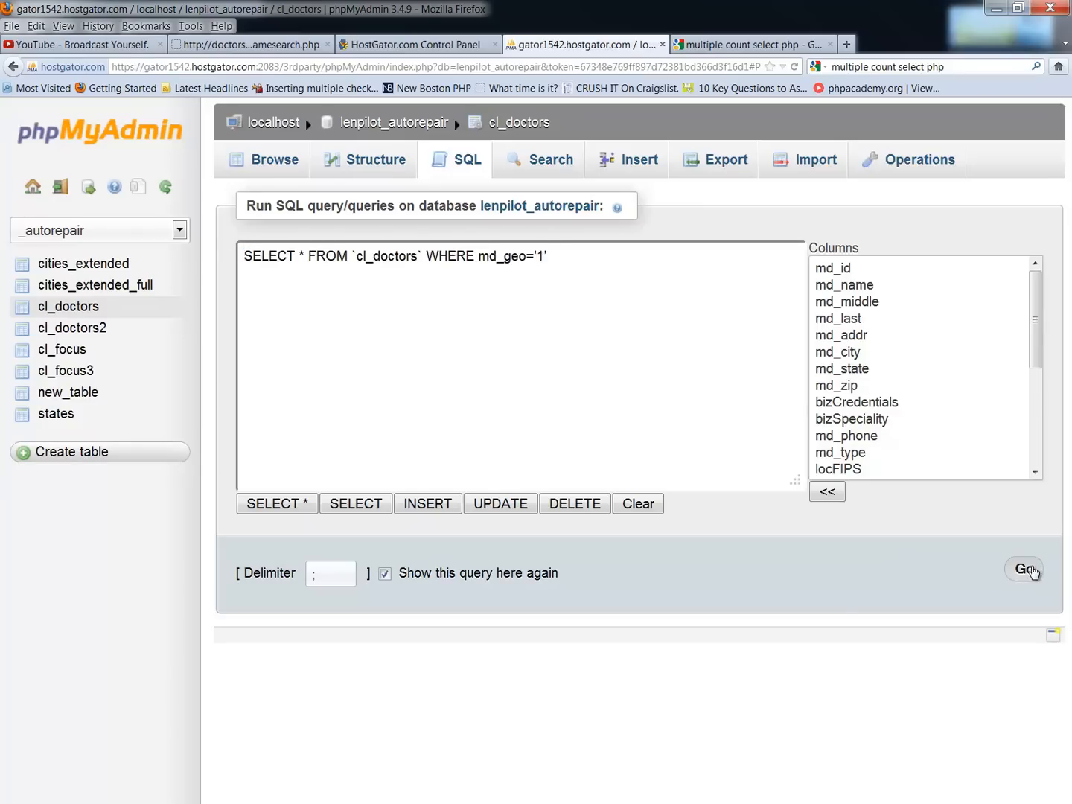
left_click(1025, 569)
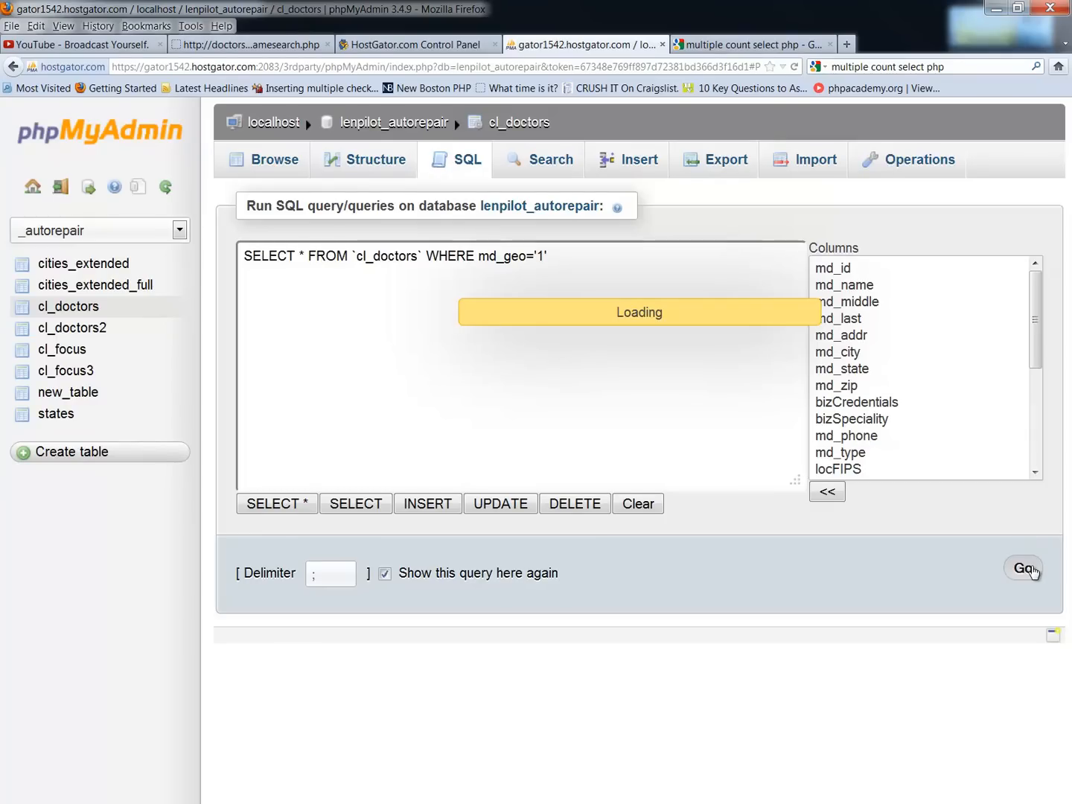
left_click(1022, 569)
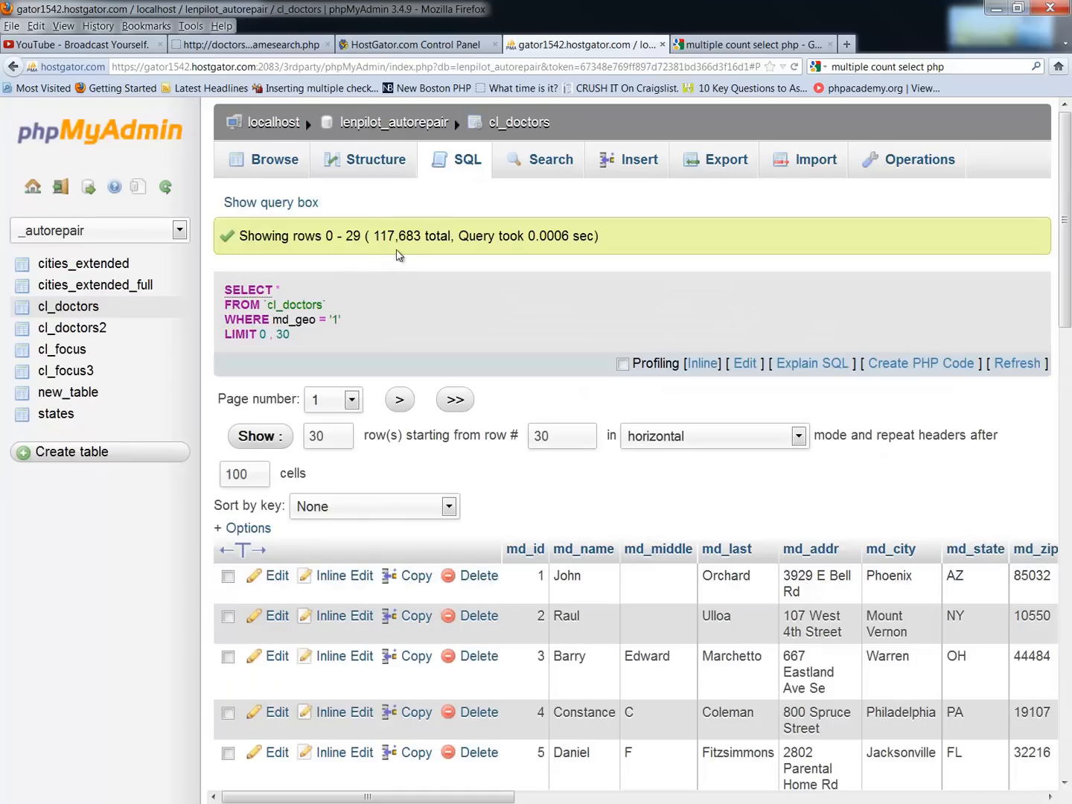
mouse_move(411, 252)
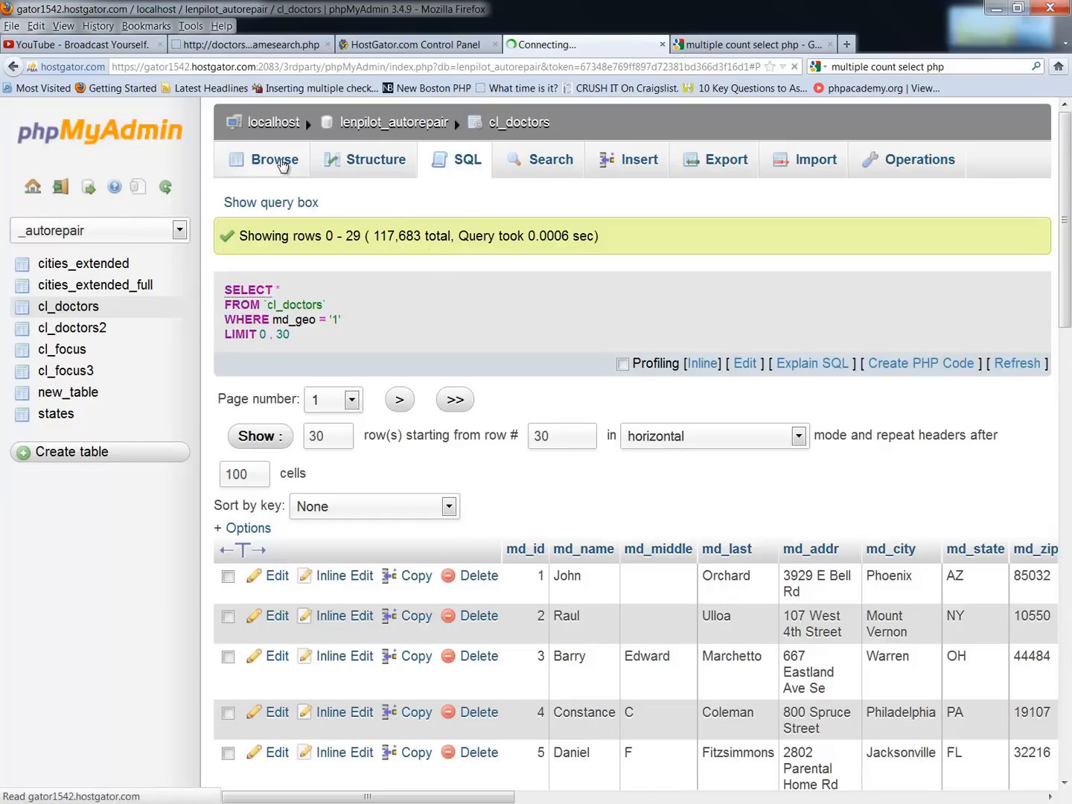
Return to browsing the full, unfiltered cl_doctors table of 1,167,258 records
left_click(274, 159)
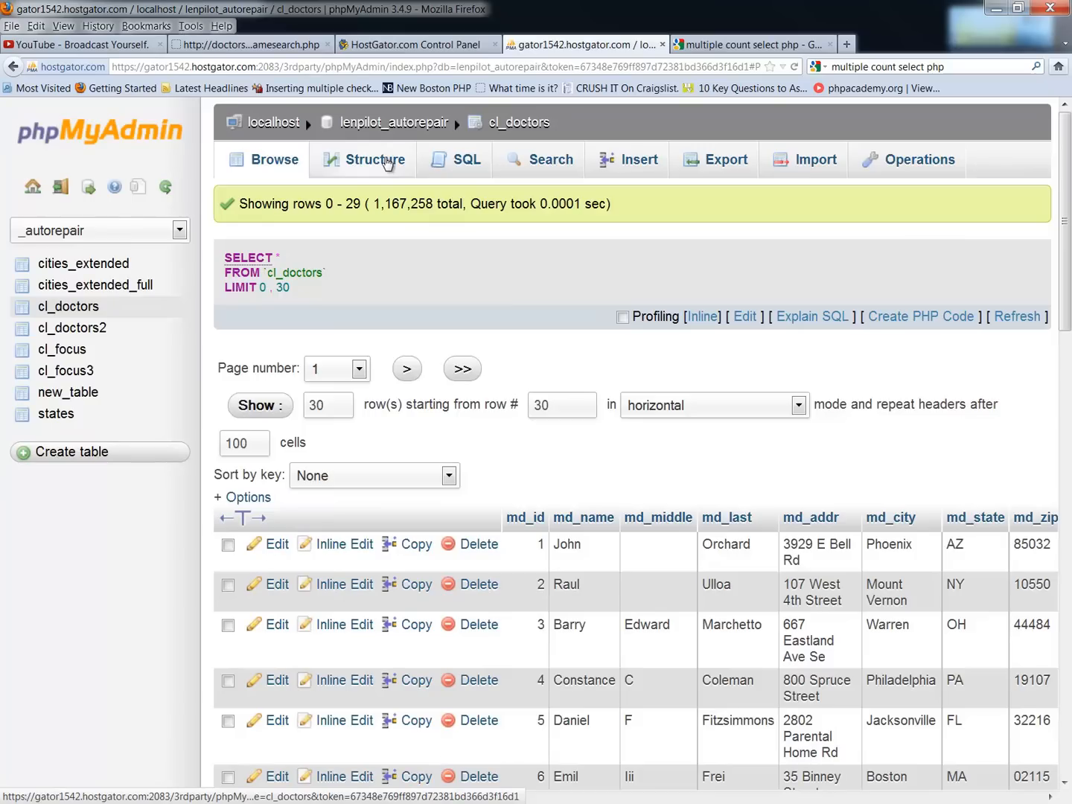
Change the cl_doctors filter to md_geo='4' and run the query
left_click(467, 159)
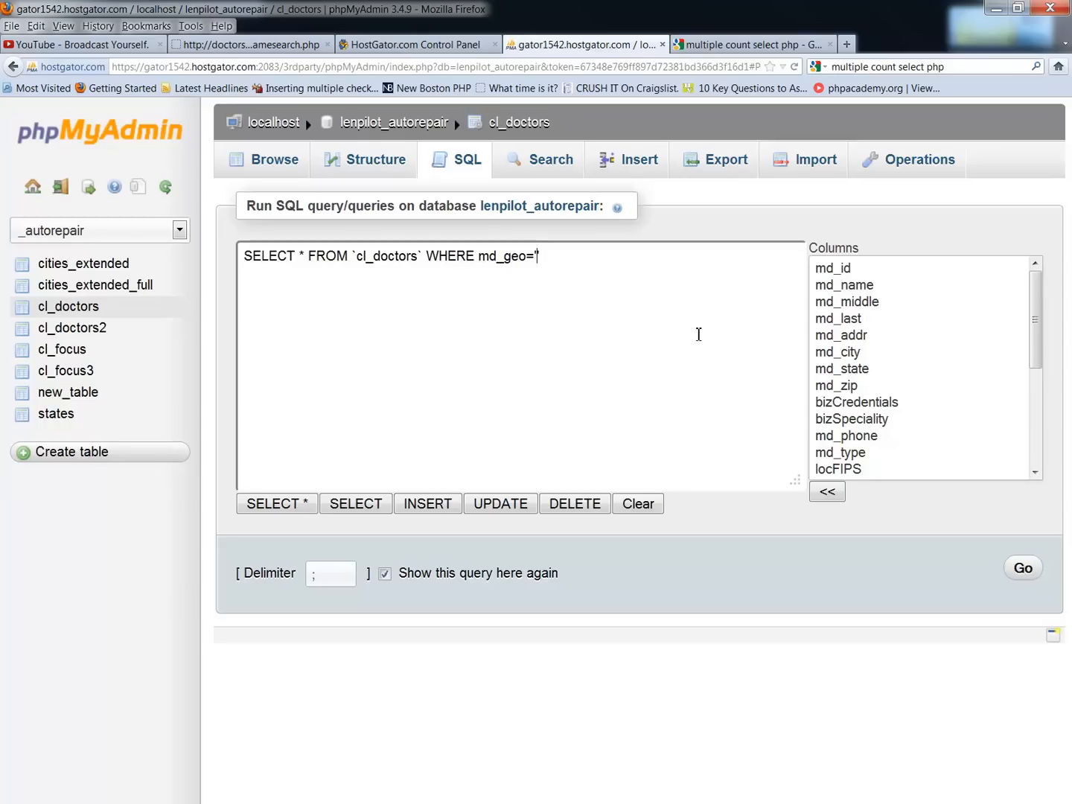
type("4")
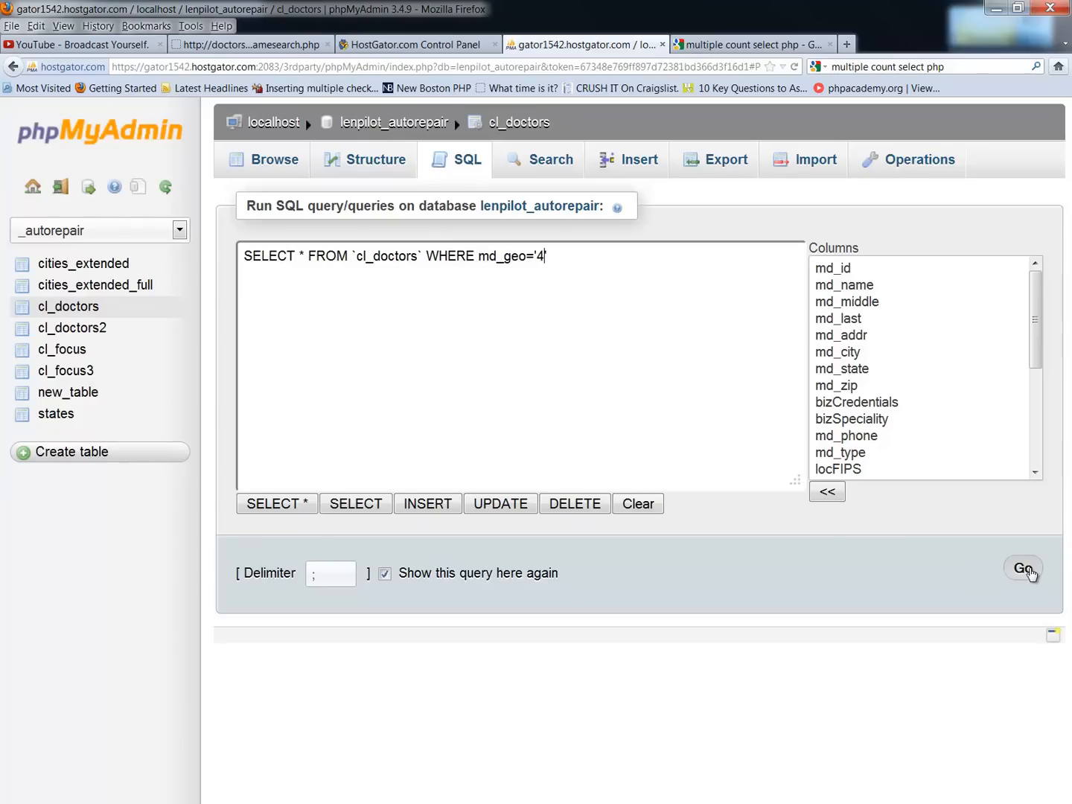
type("'")
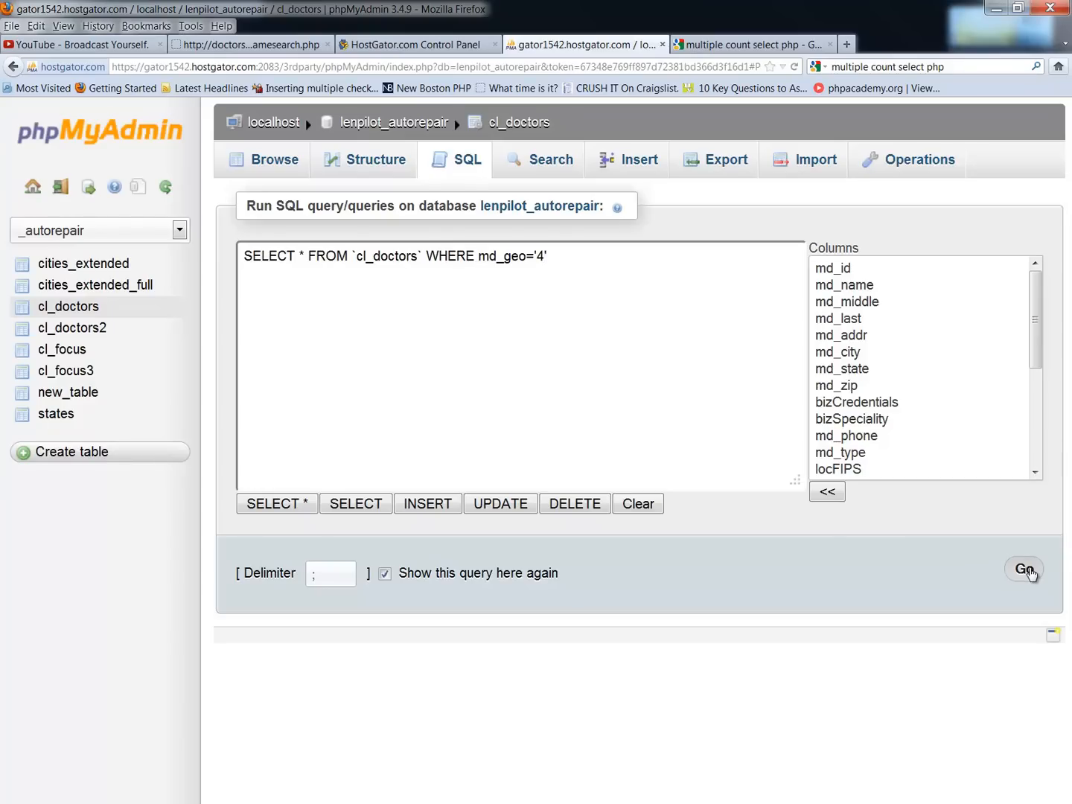
left_click(1024, 568)
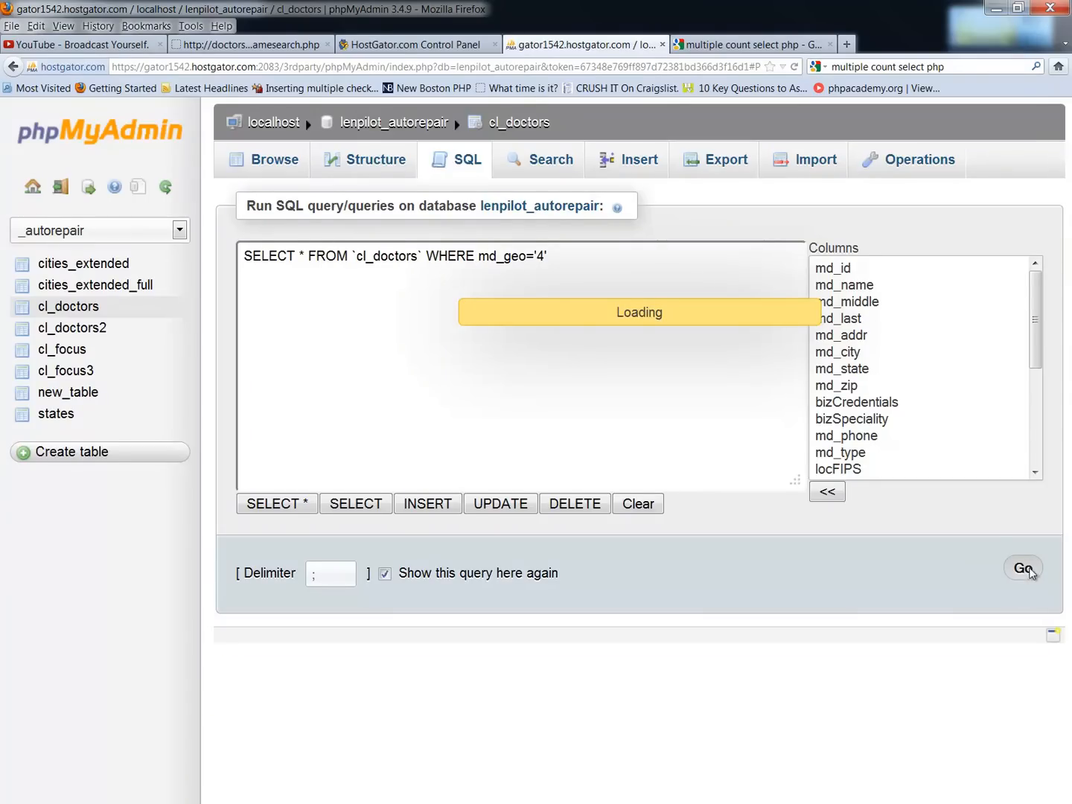
left_click(1022, 568)
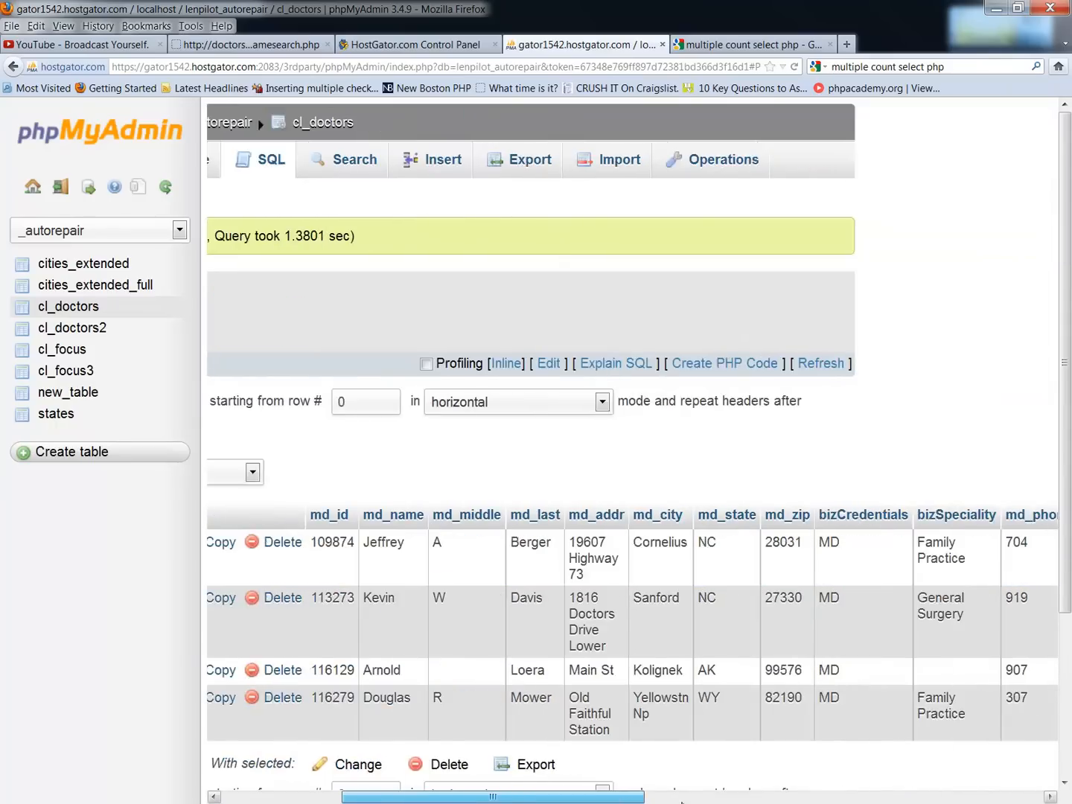
scroll("right", 3)
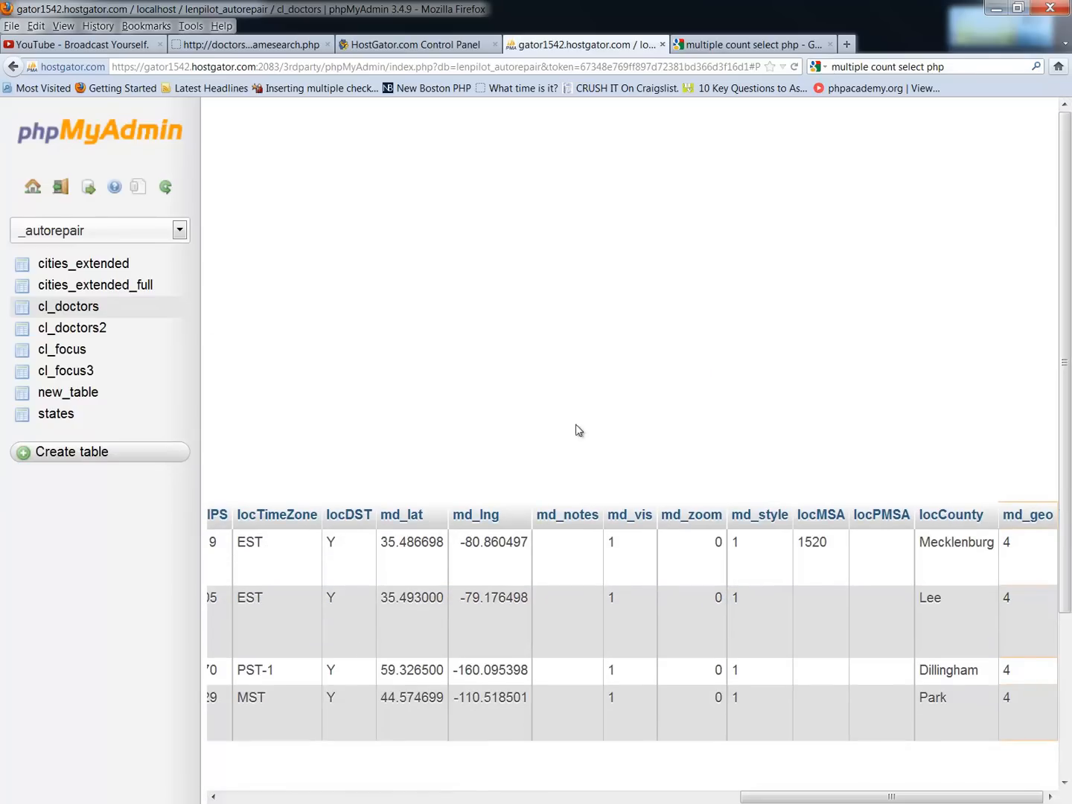
mouse_move(143, 755)
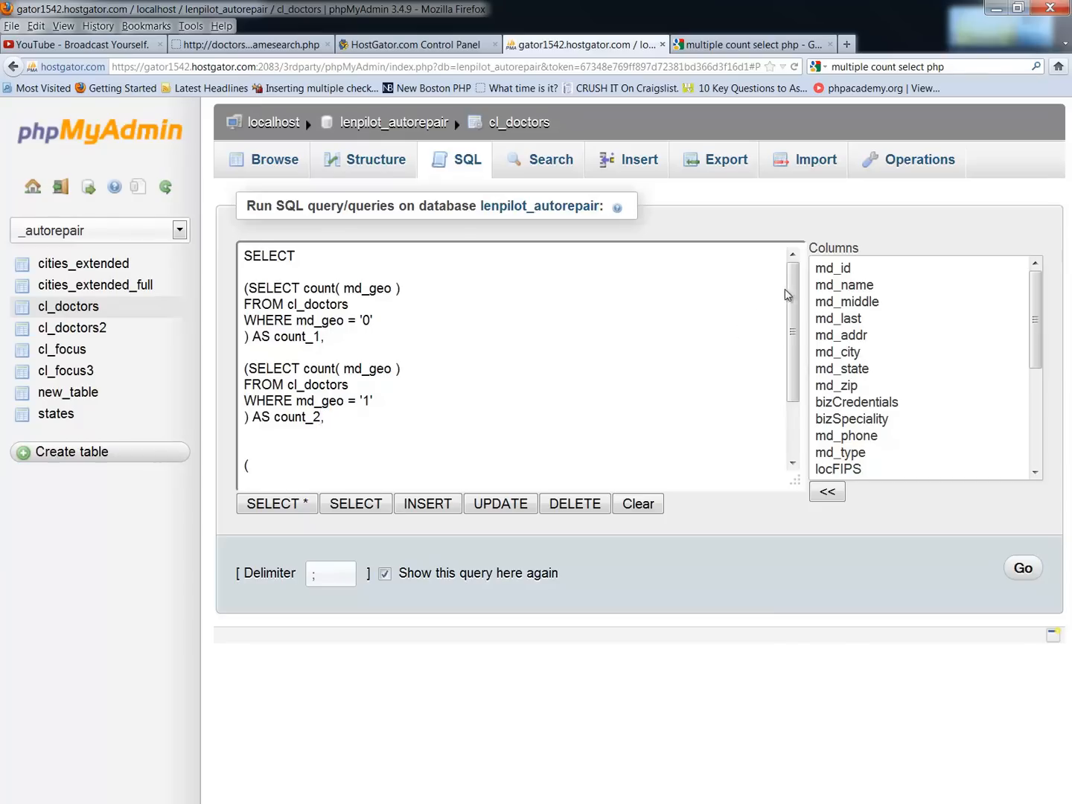
Run the combined query counting md_geo 0, 1 and 4 as count_1, count_2 and count_3
scroll("down", 3)
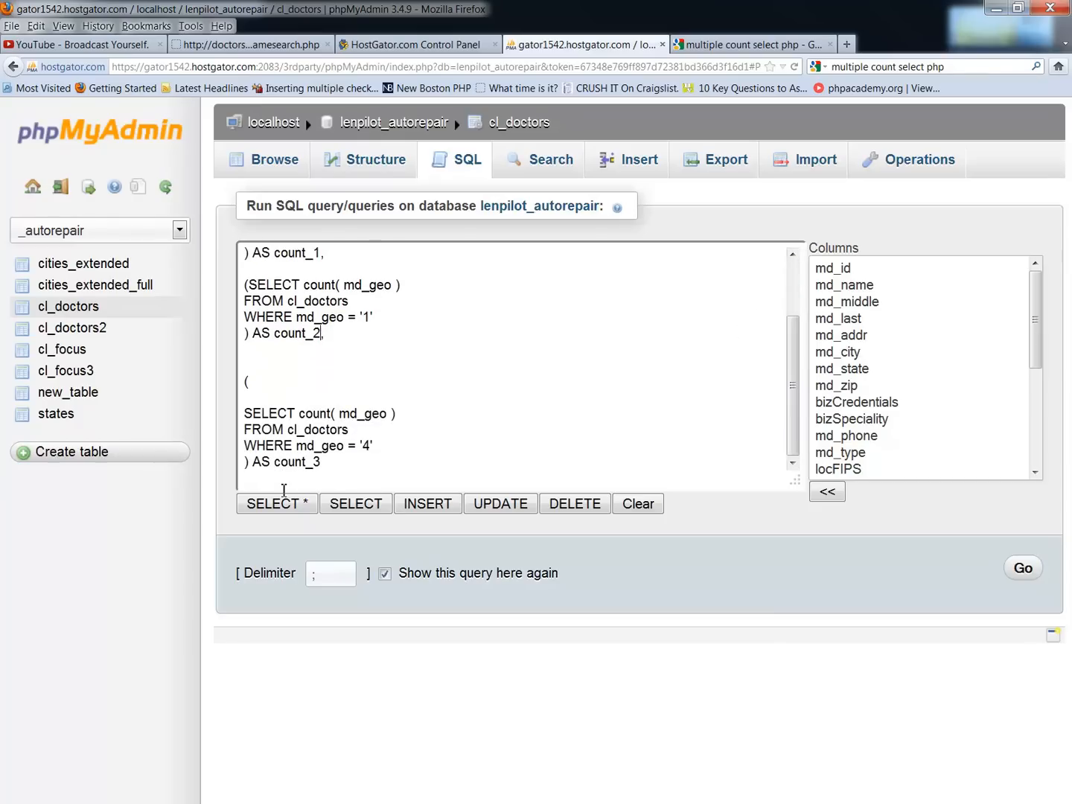
mouse_move(991, 574)
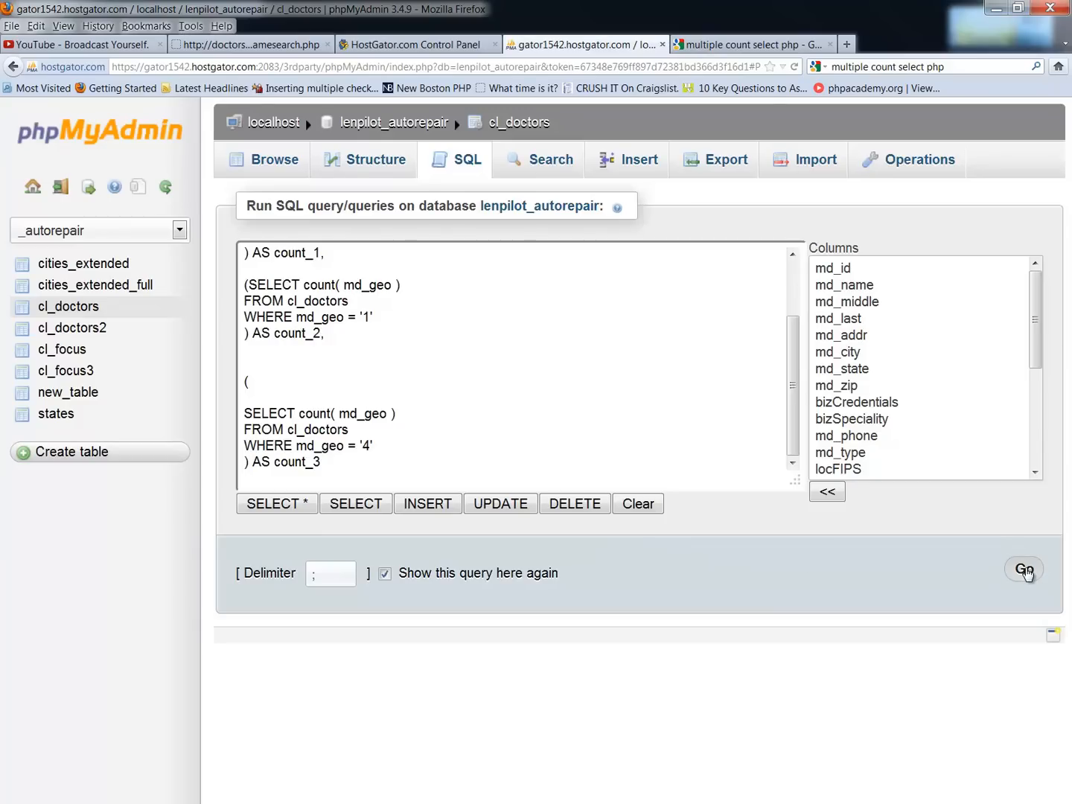
left_click(1024, 569)
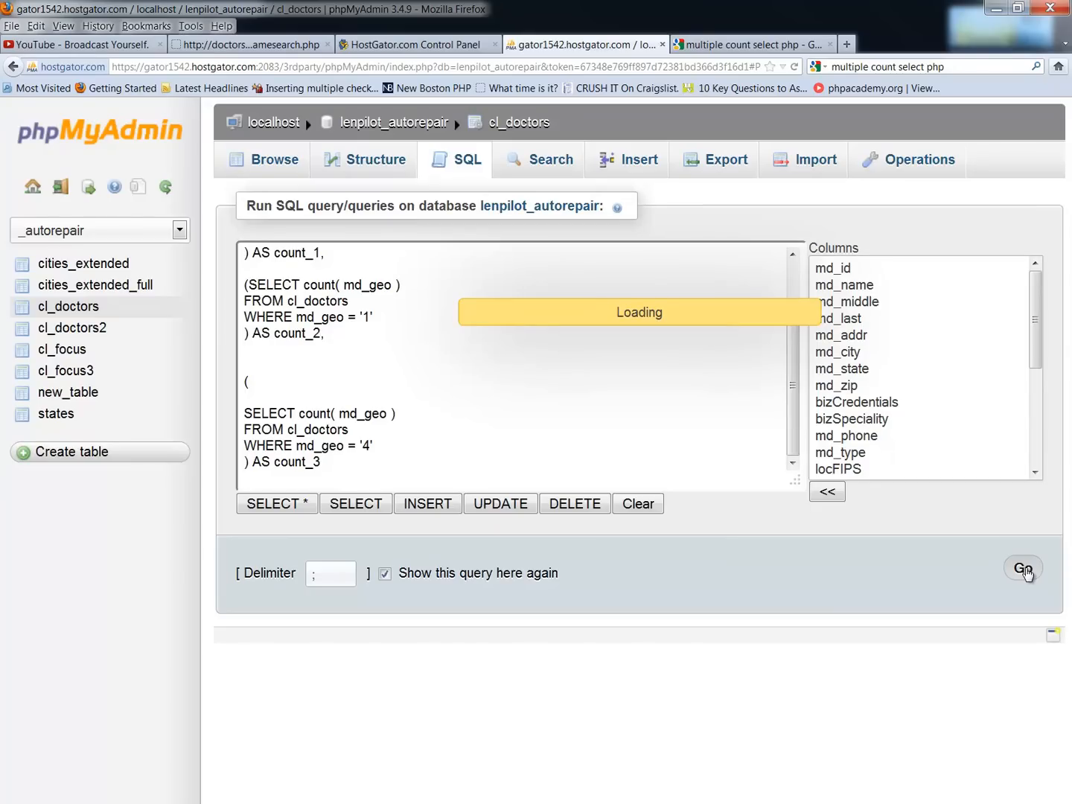
Execute the three-count query, yielding 1,049,571, 117,683 and 4
left_click(1022, 567)
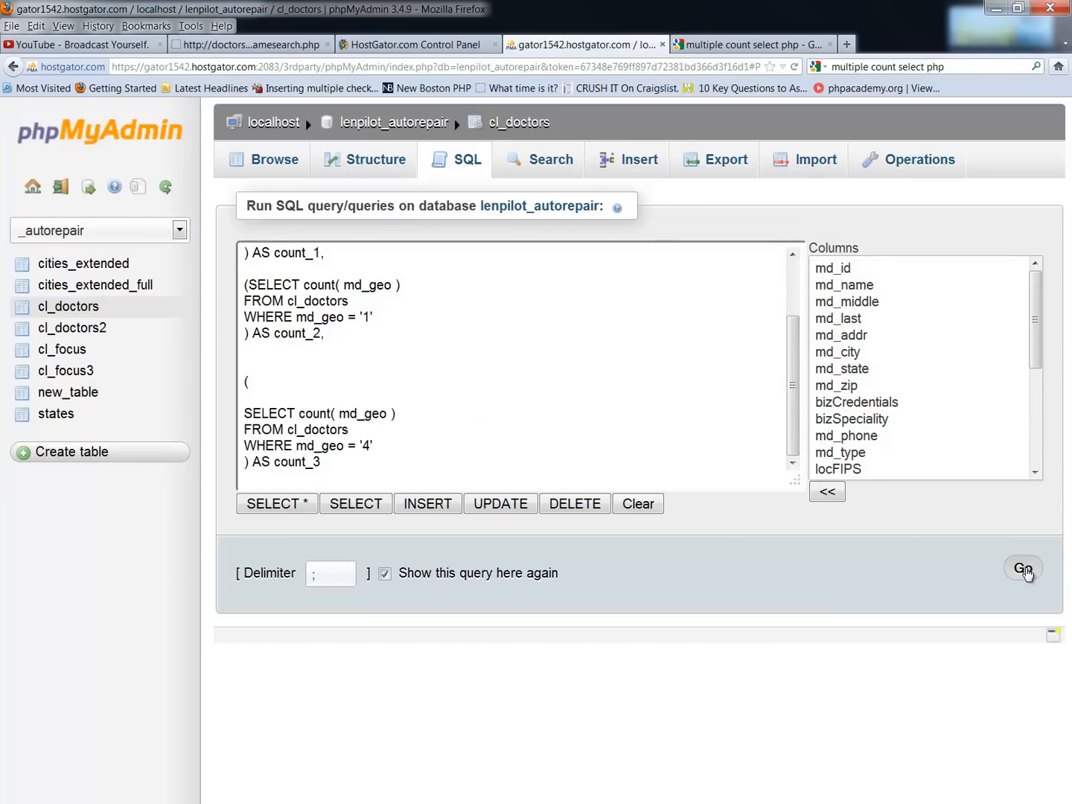
left_click(1024, 568)
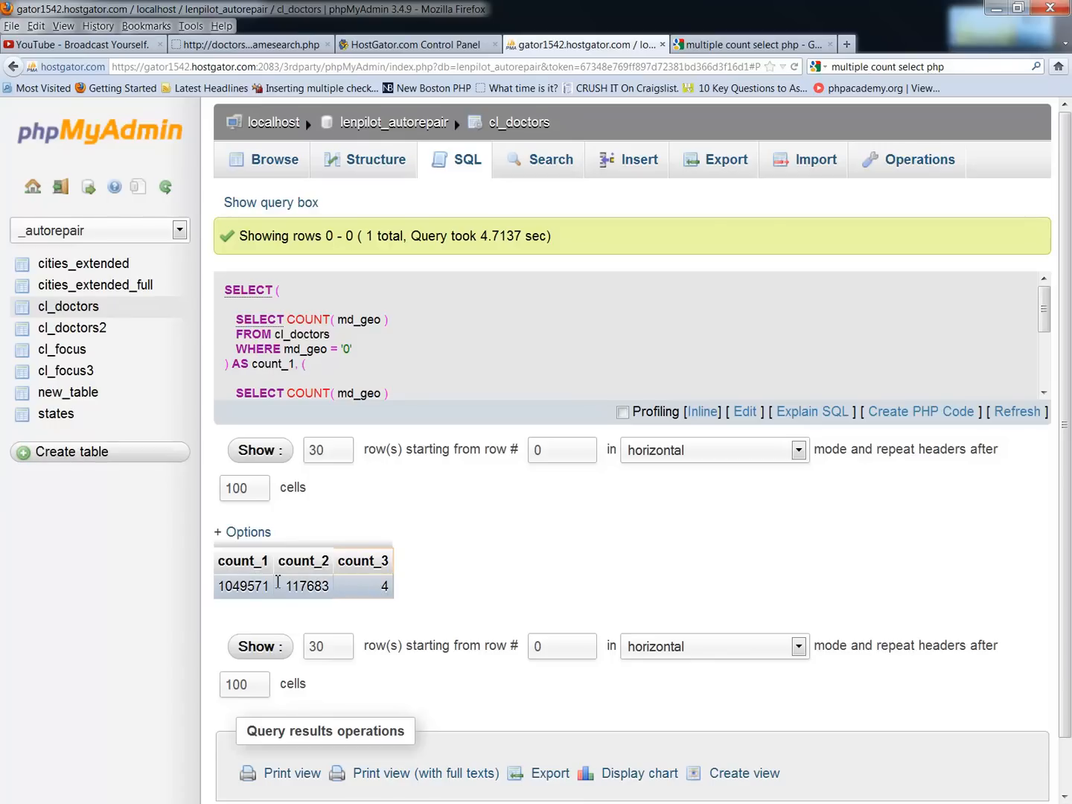
mouse_move(351, 588)
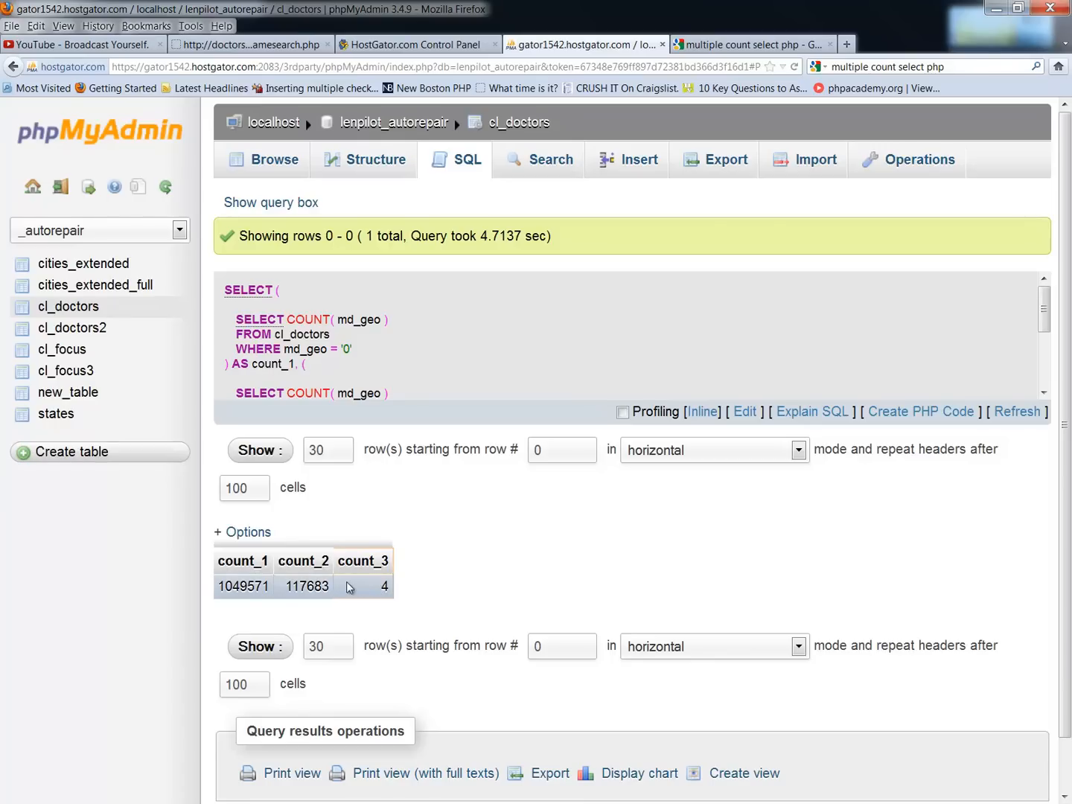
mouse_move(423, 375)
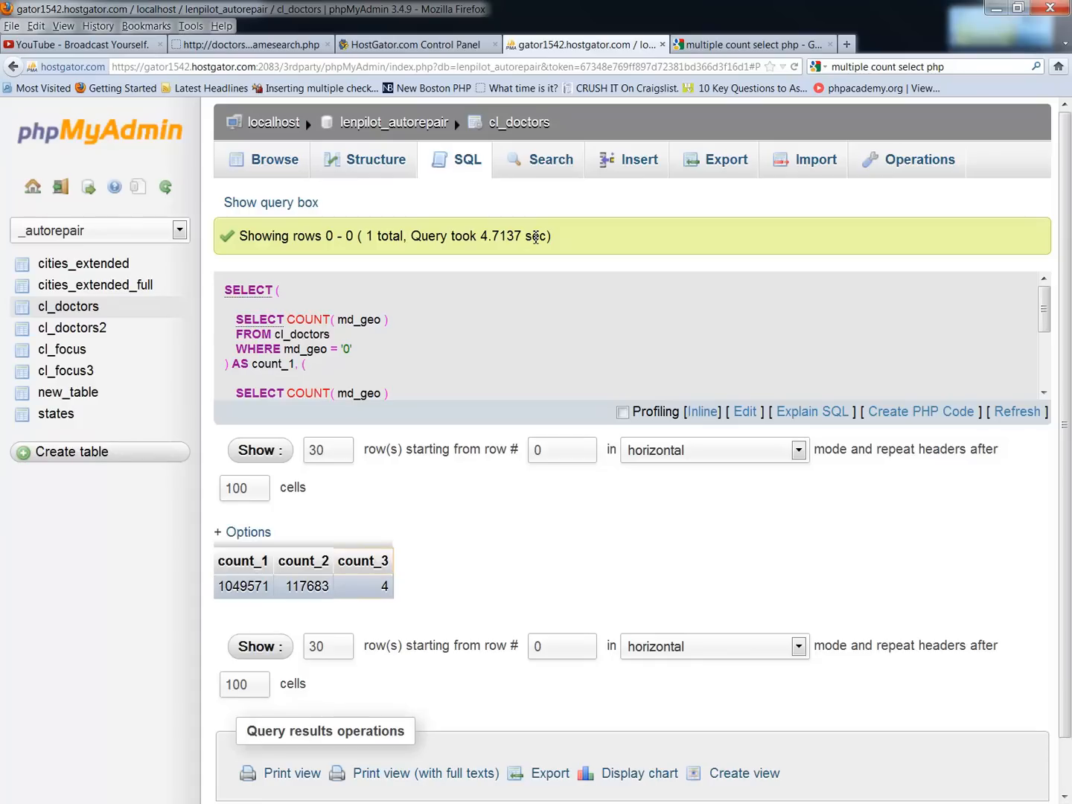
mouse_move(368, 213)
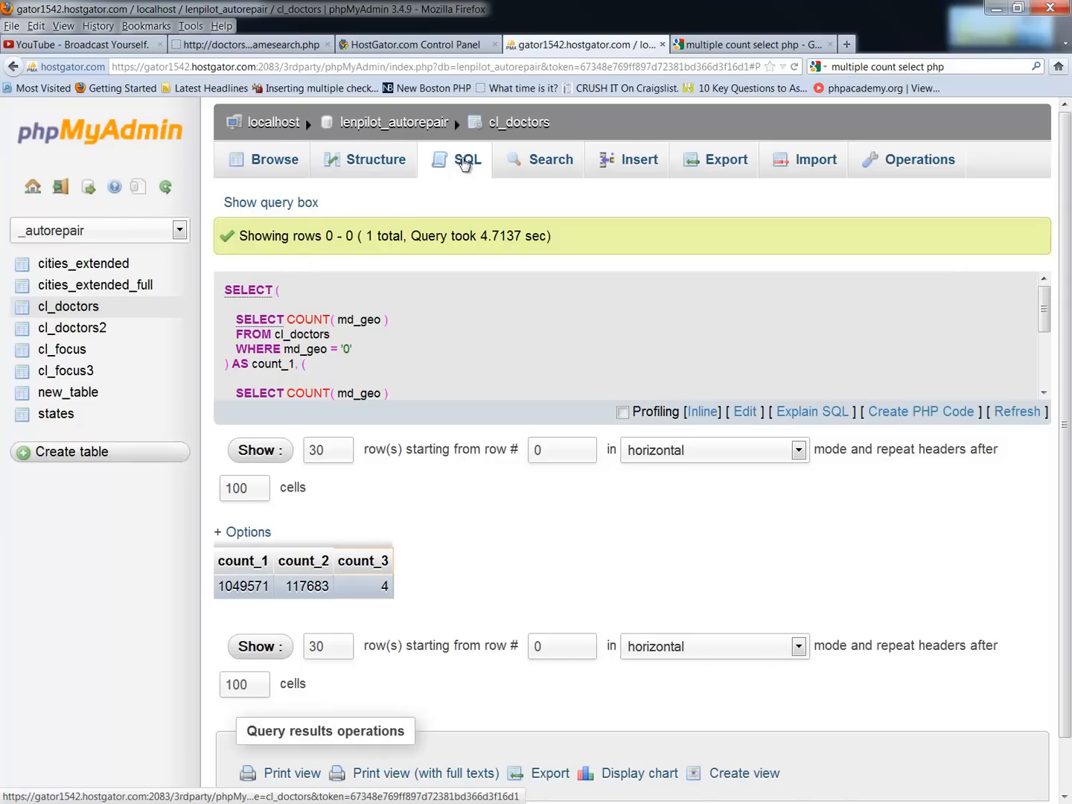
Add a fourth subquery counting all cl_doctors rows (WHERE 1) and run the query
left_click(466, 159)
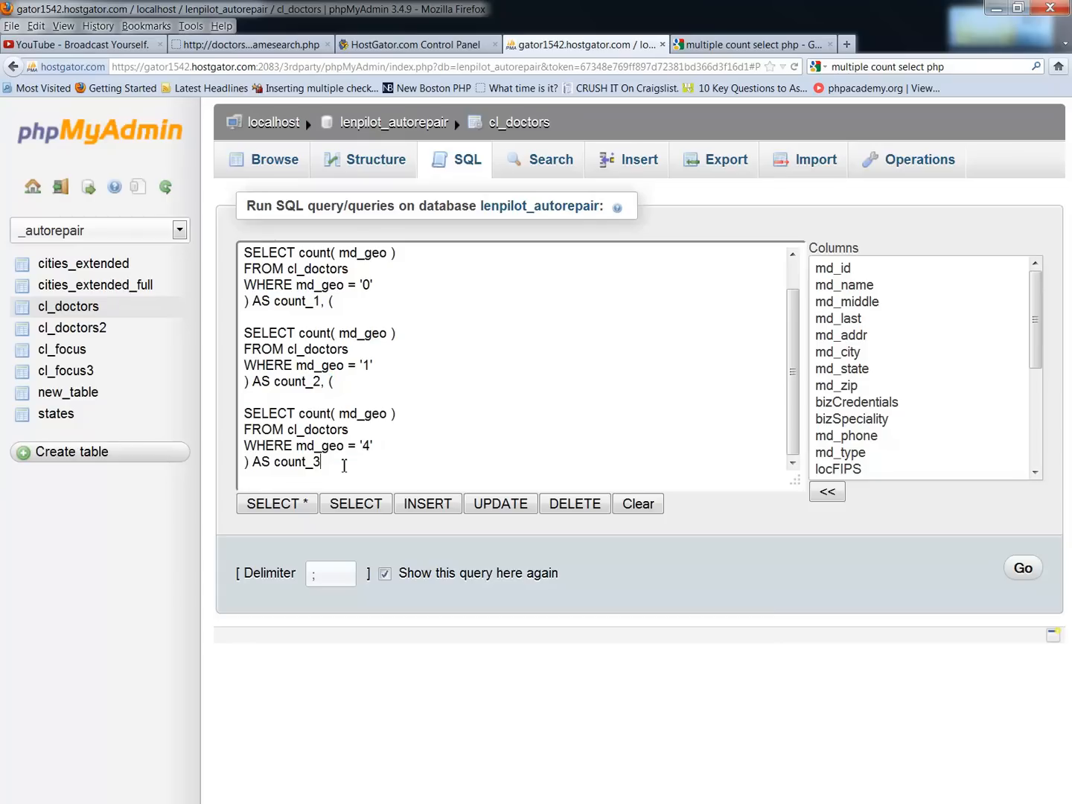
scroll("down", 3)
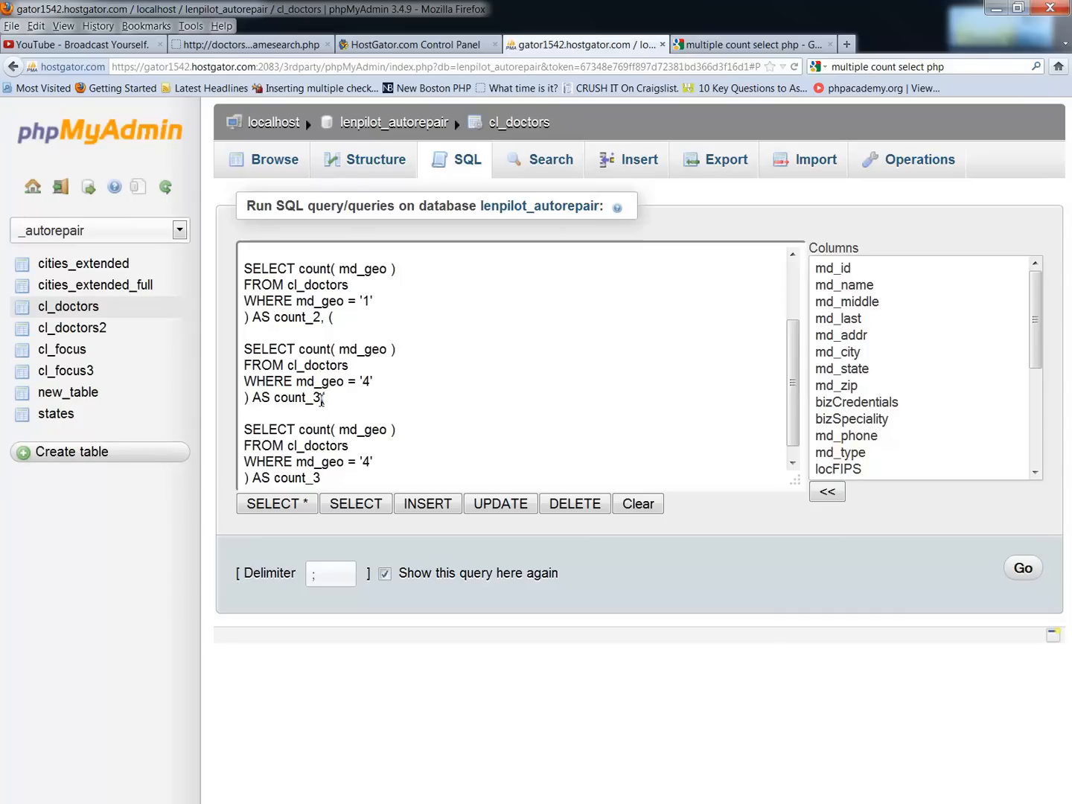
type("(")
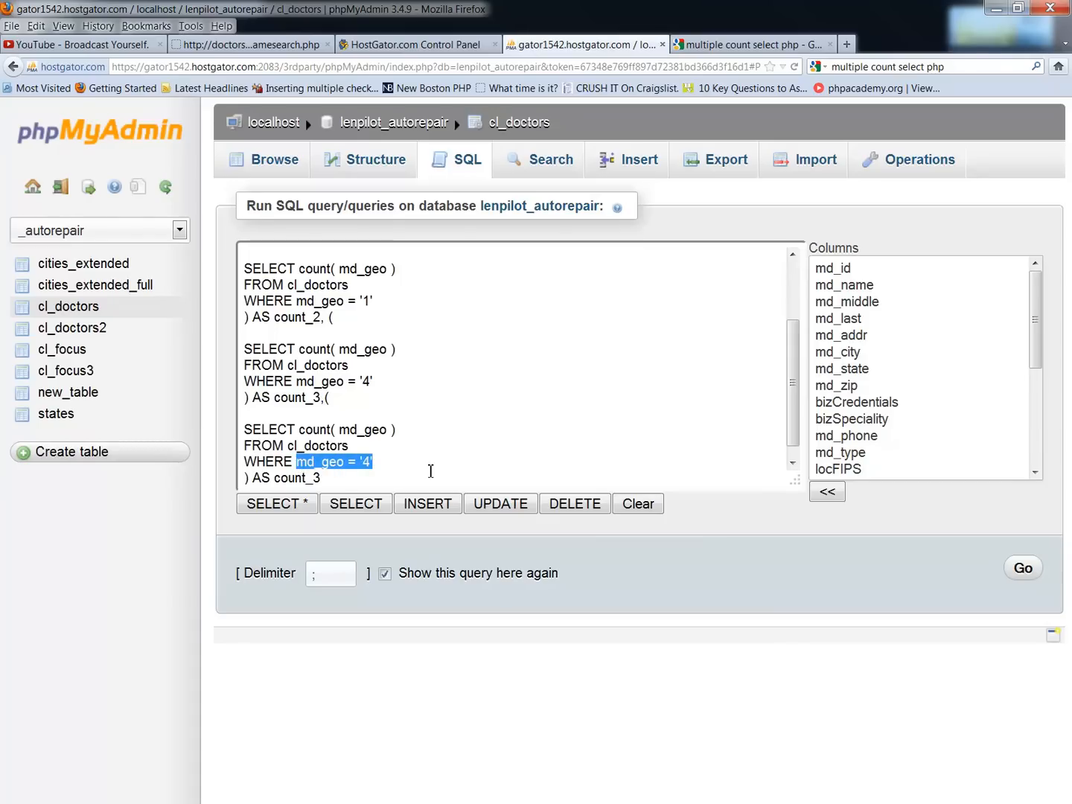
type("1")
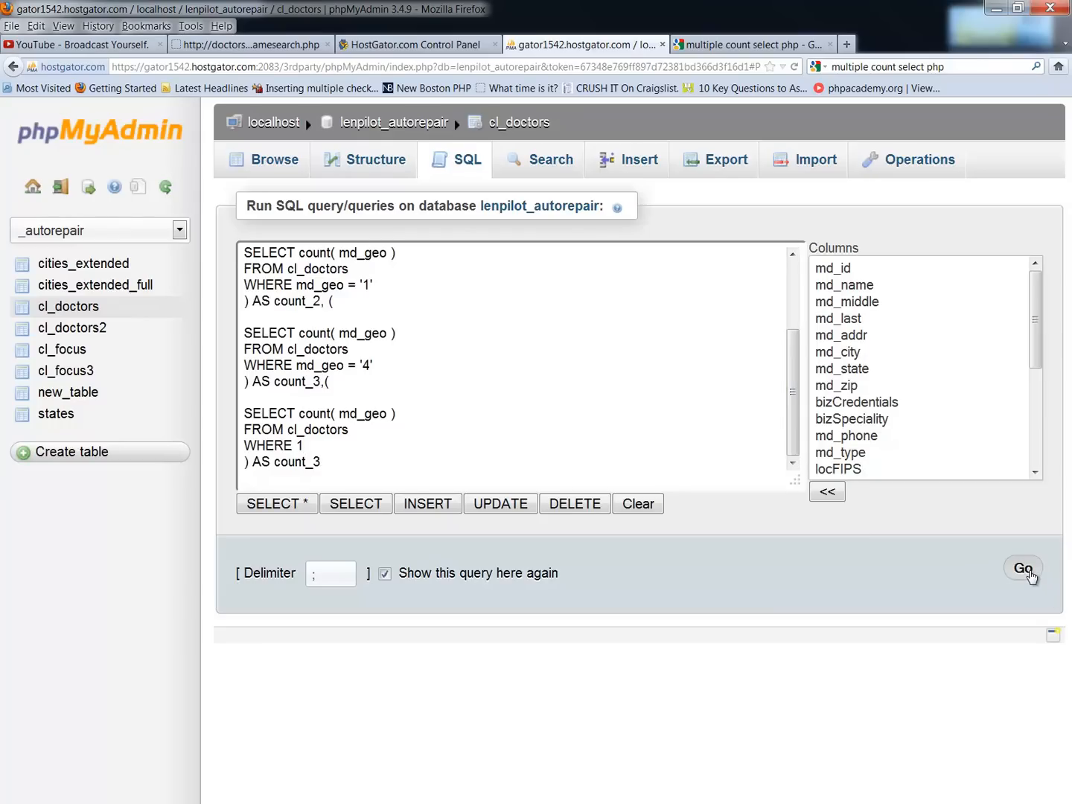
left_click(1021, 568)
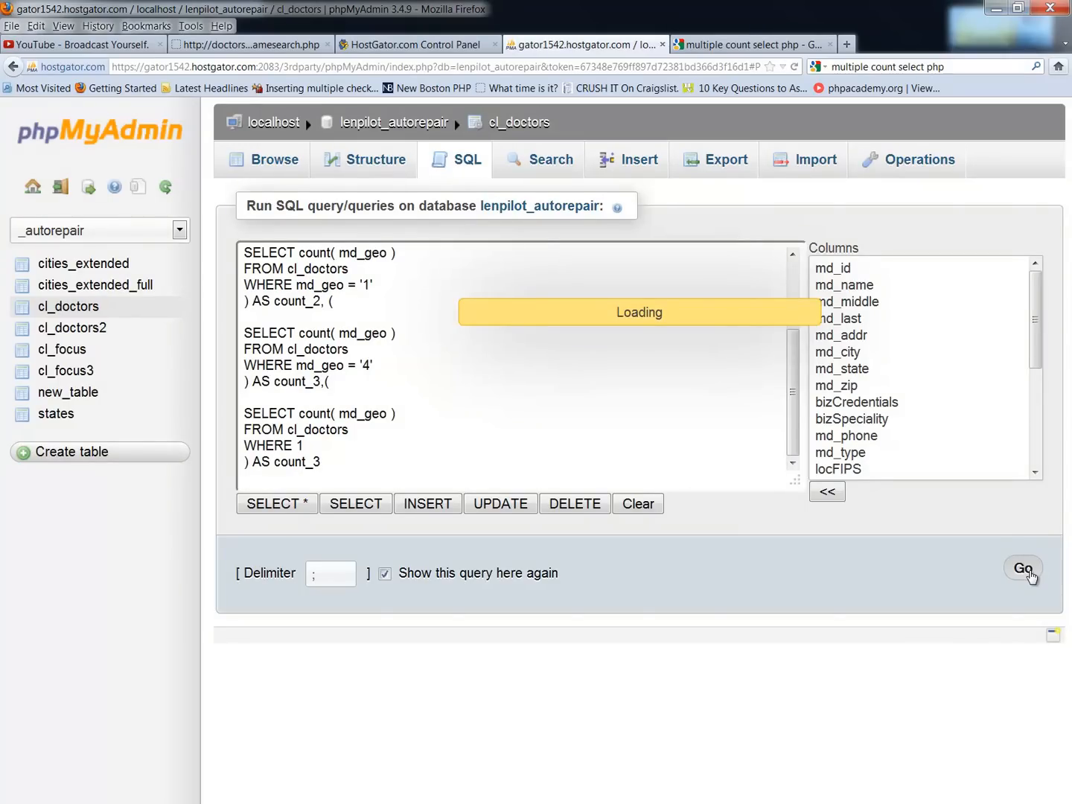
View the four counts ending in total 1,167,258 under a duplicate count_3 header, then start a fresh query
left_click(1021, 569)
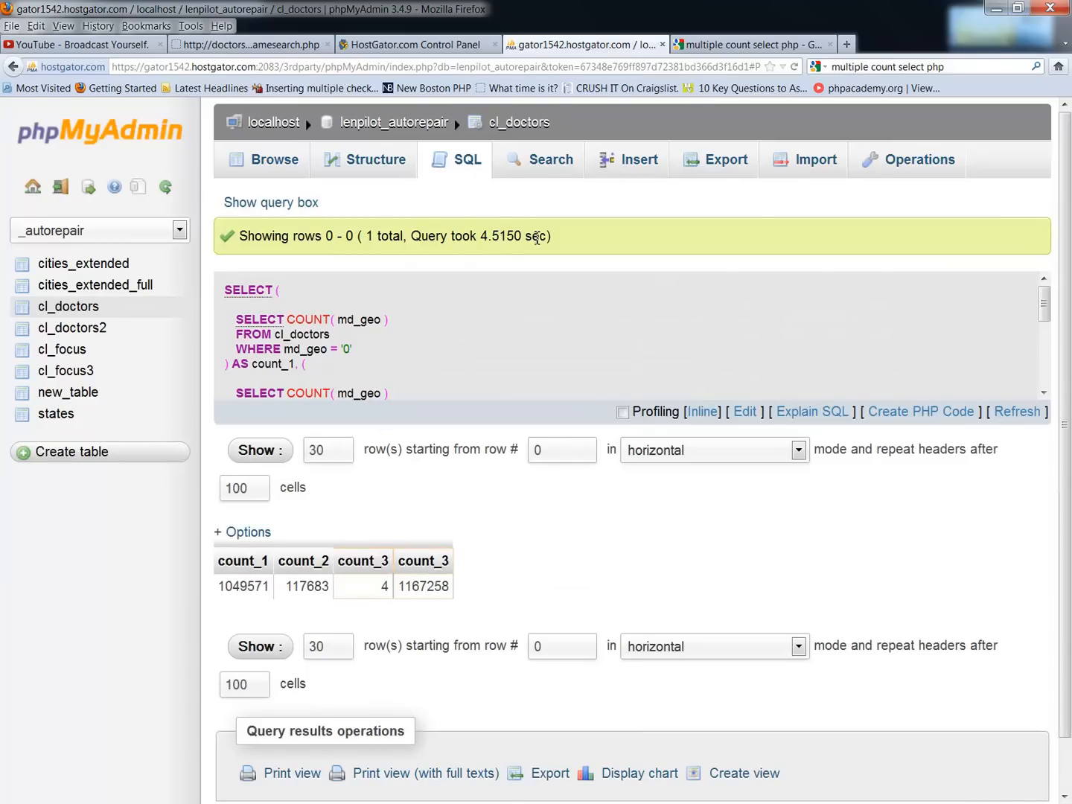
mouse_move(407, 550)
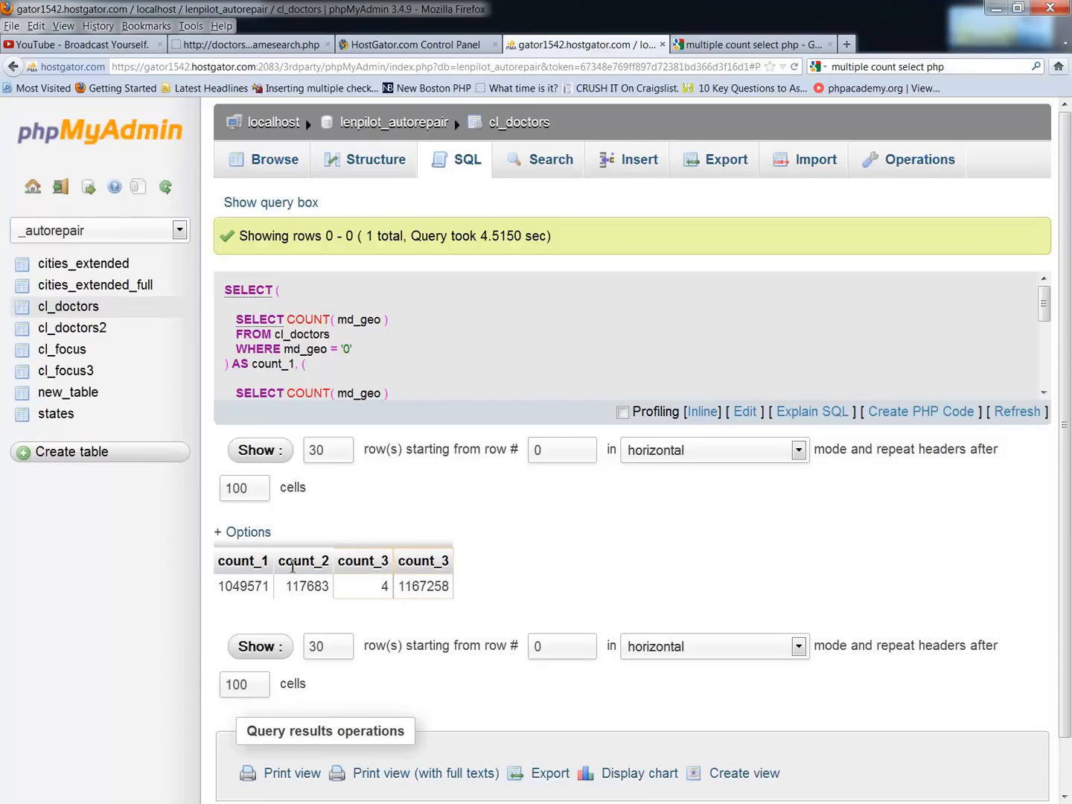
mouse_move(434, 564)
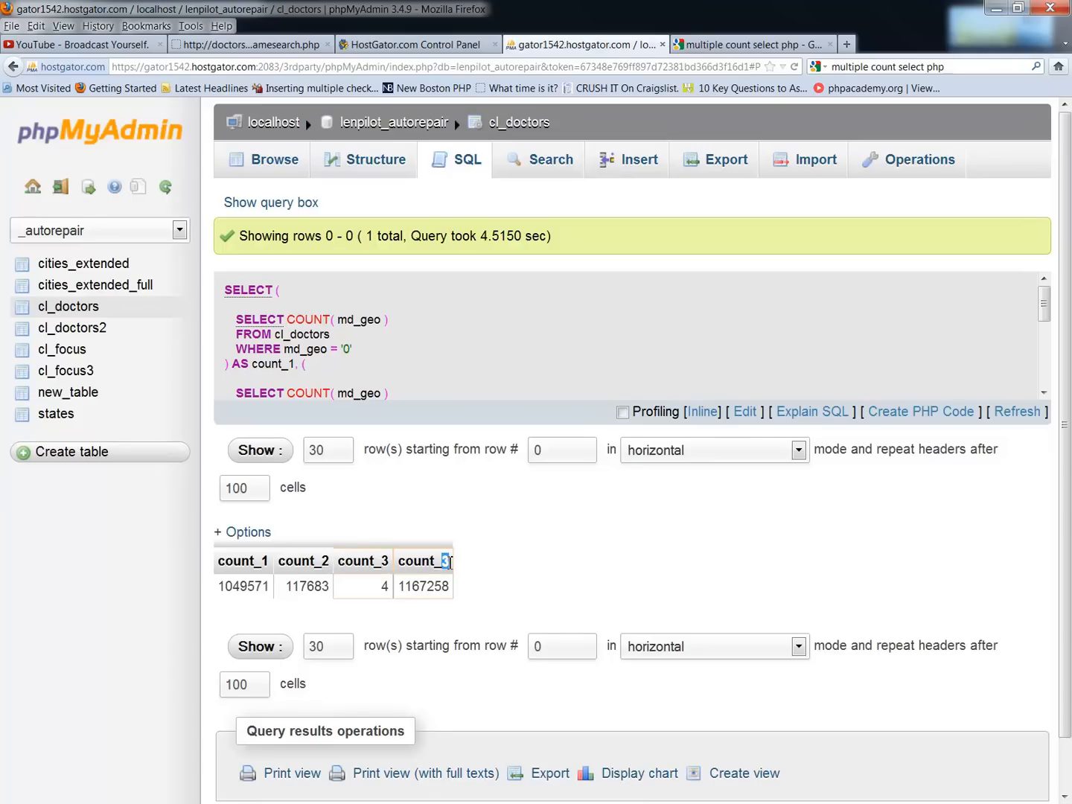
mouse_move(455, 454)
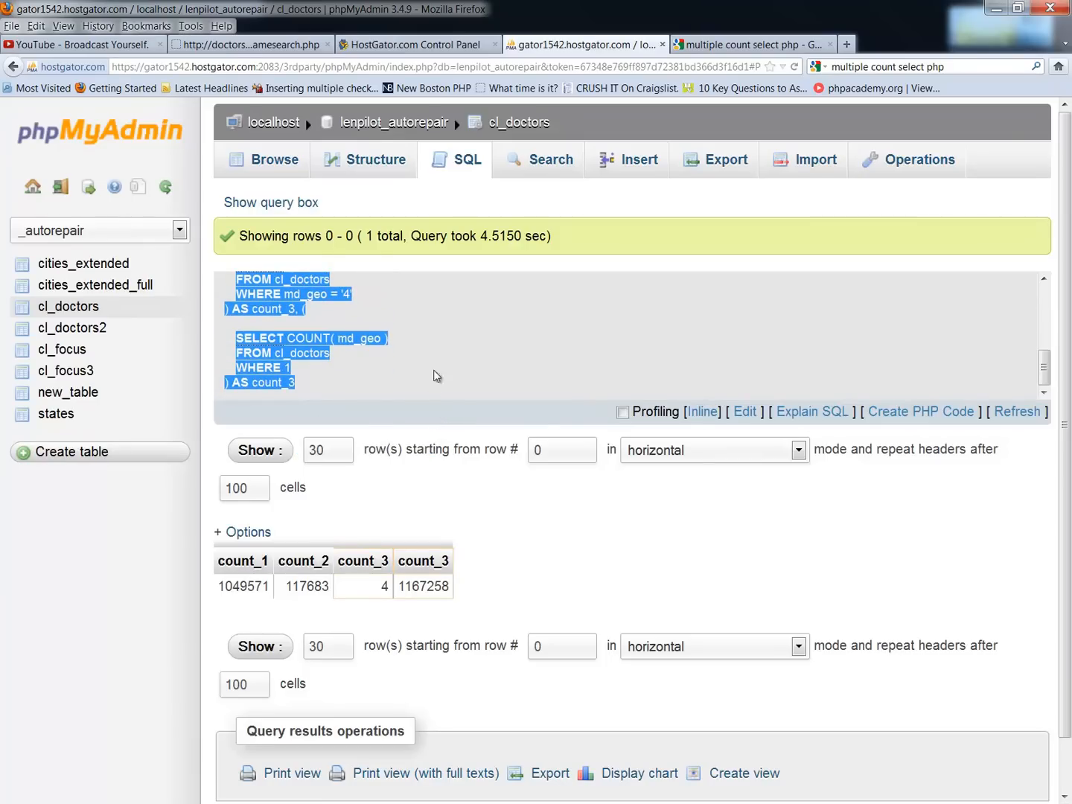
left_click(465, 159)
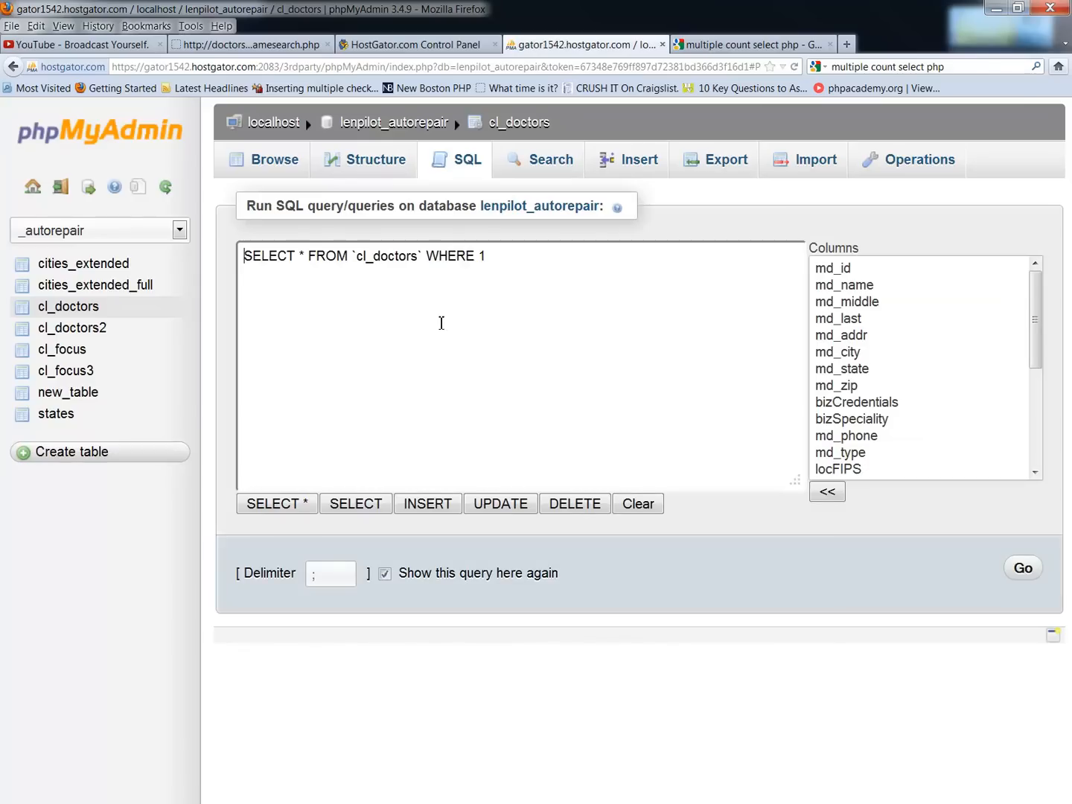
Paste the copied query, rename the last alias to count_4, and run it
left_click_drag(244, 256, 364, 256)
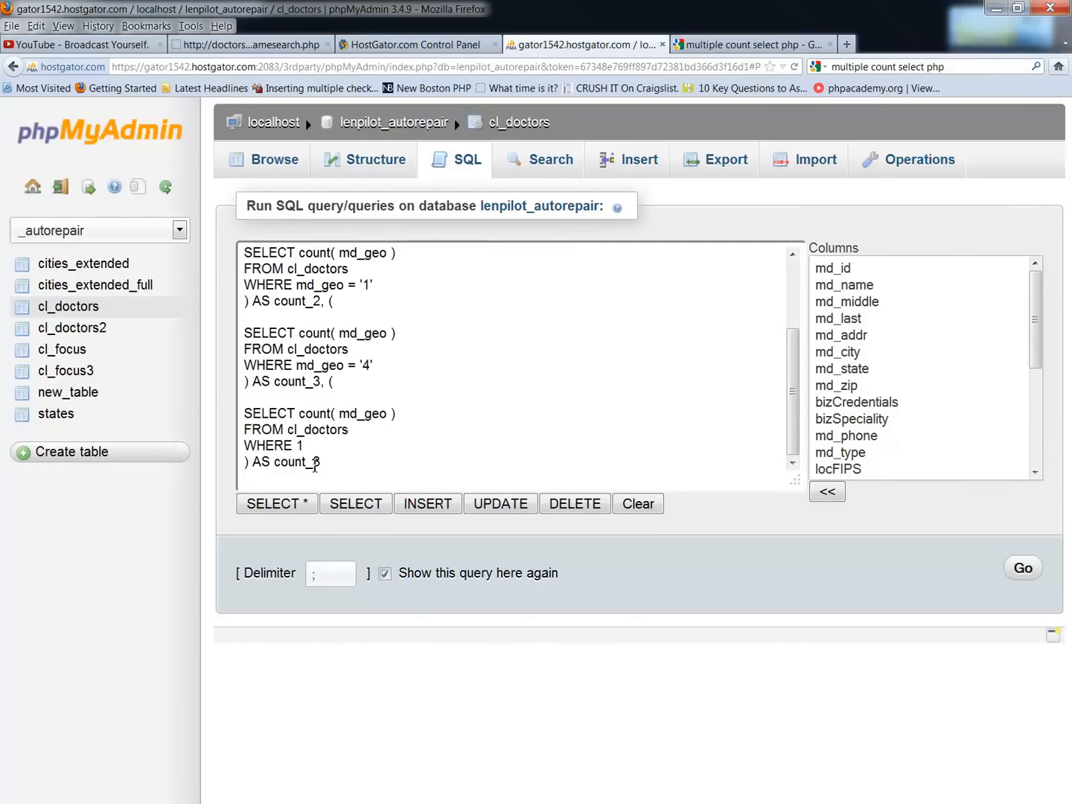
double_click(316, 462)
type("4")
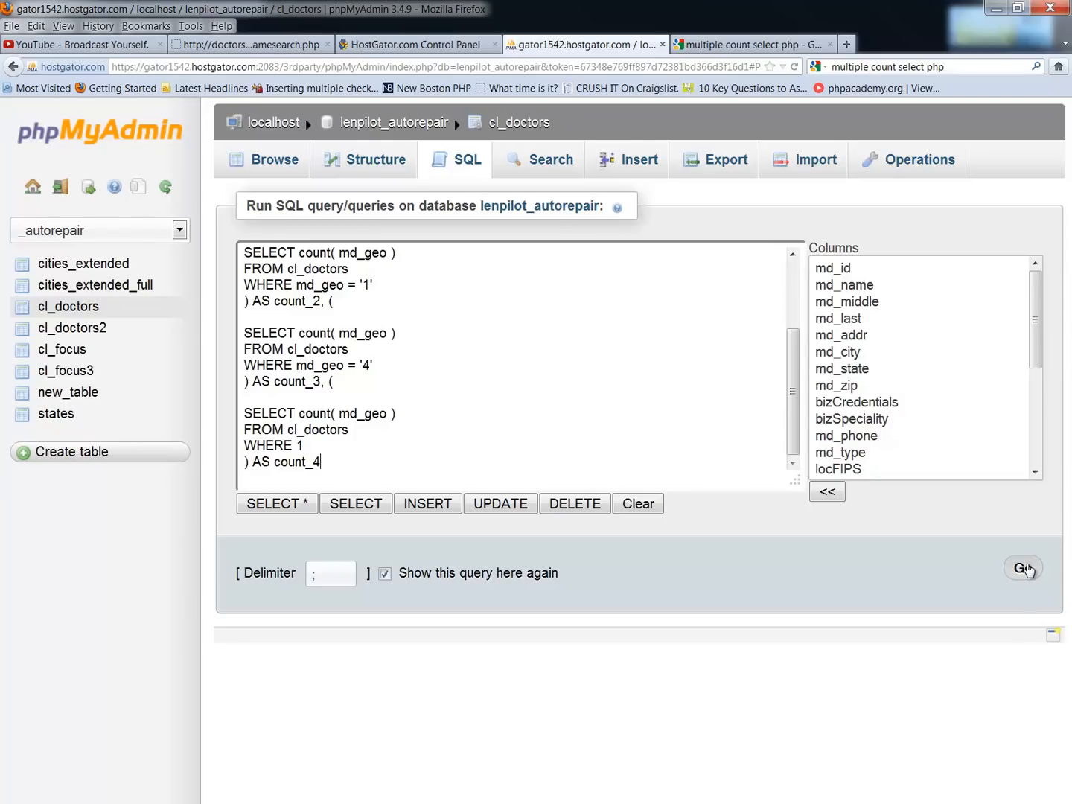
left_click(1021, 568)
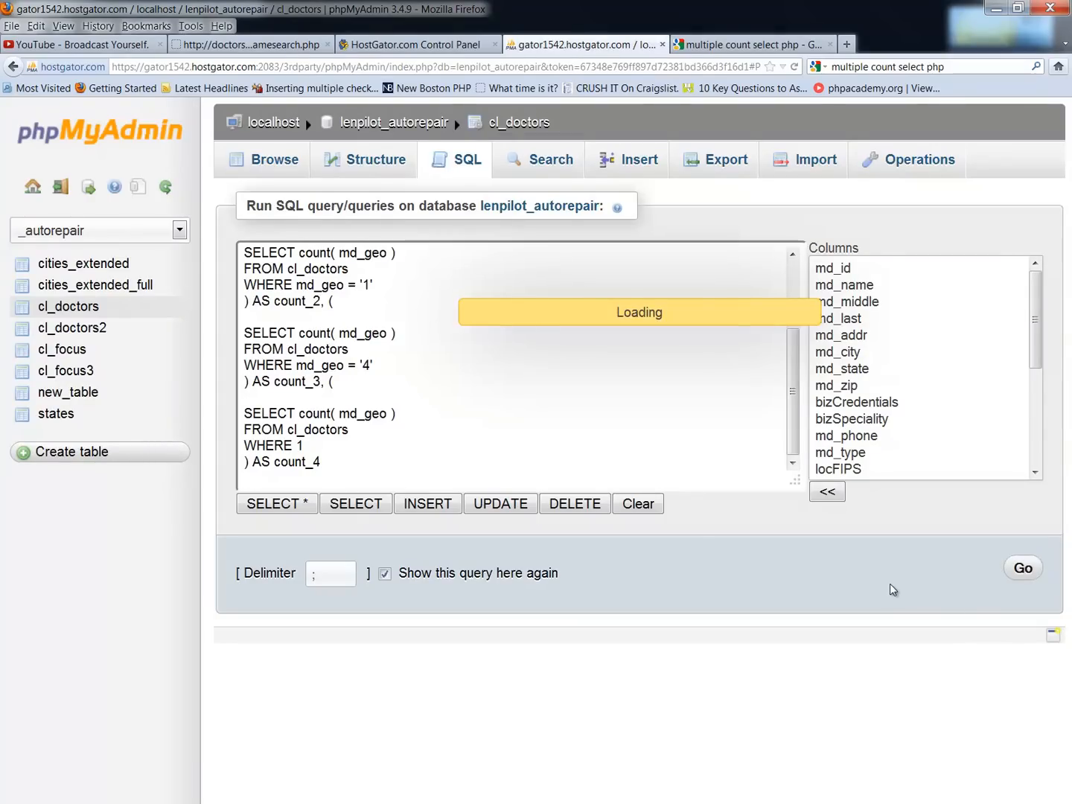
Get the result row count_1 to count_4: 1,049,571, 117,683, 4 and 1,167,258
left_click(1021, 569)
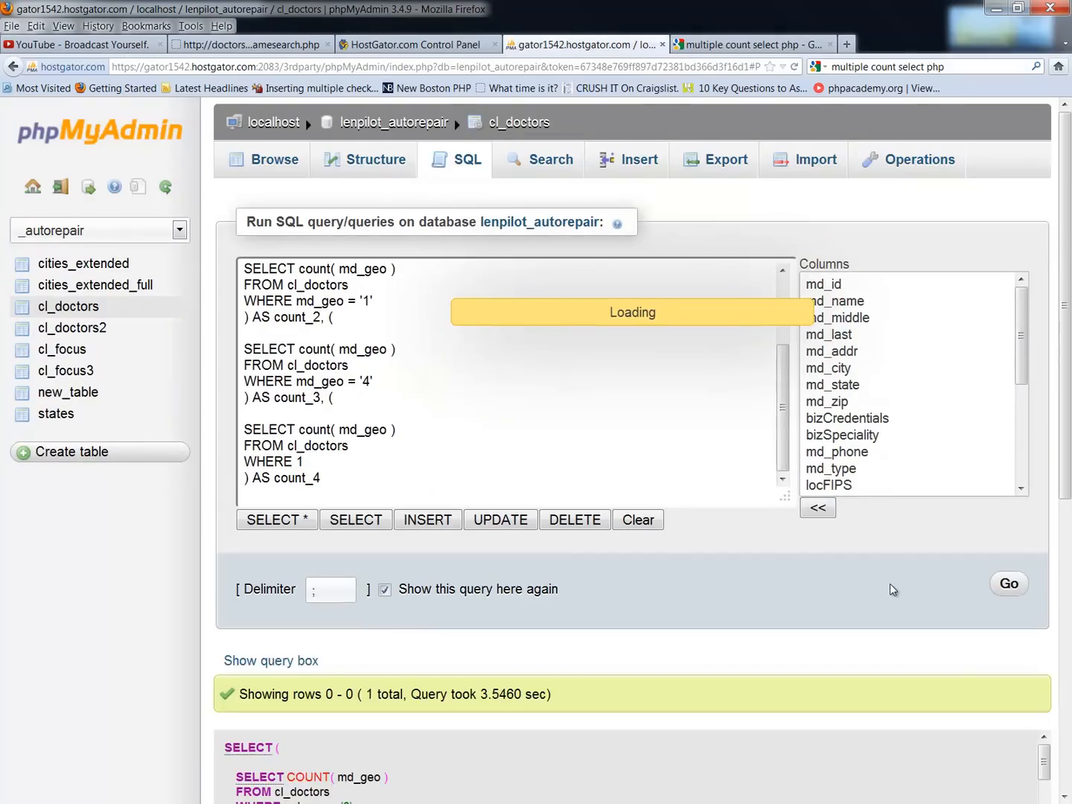
left_click(1008, 583)
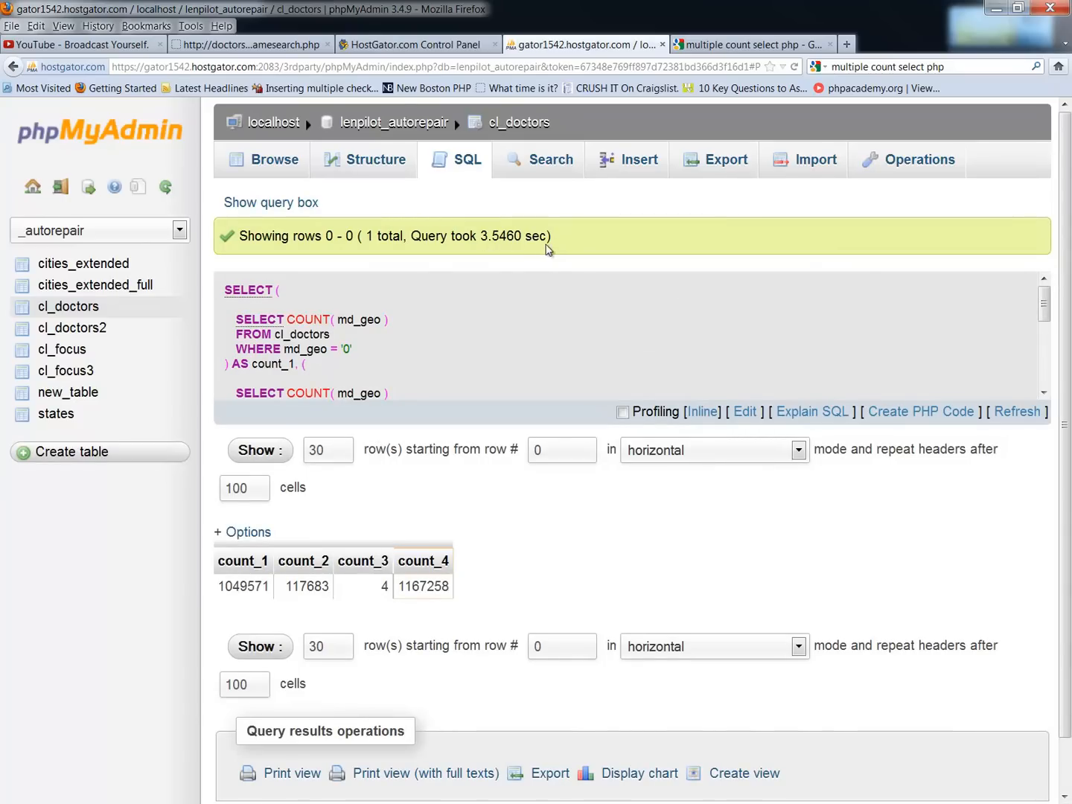
mouse_move(615, 247)
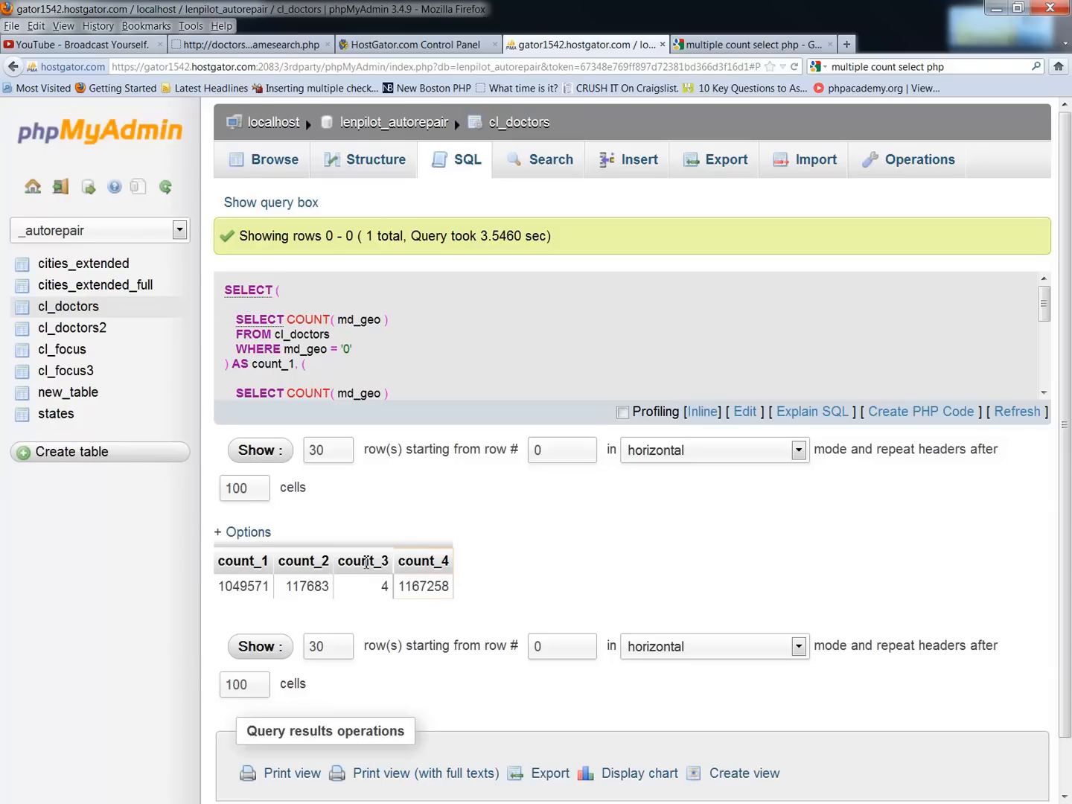
mouse_move(430, 562)
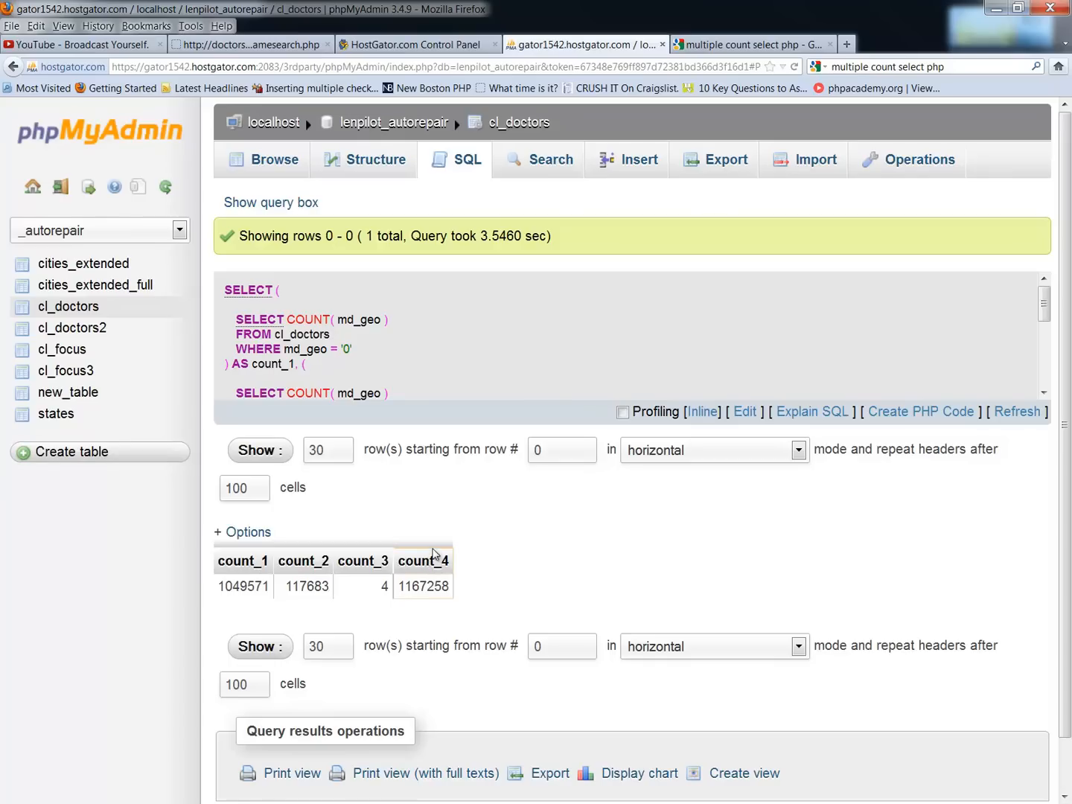
mouse_move(462, 559)
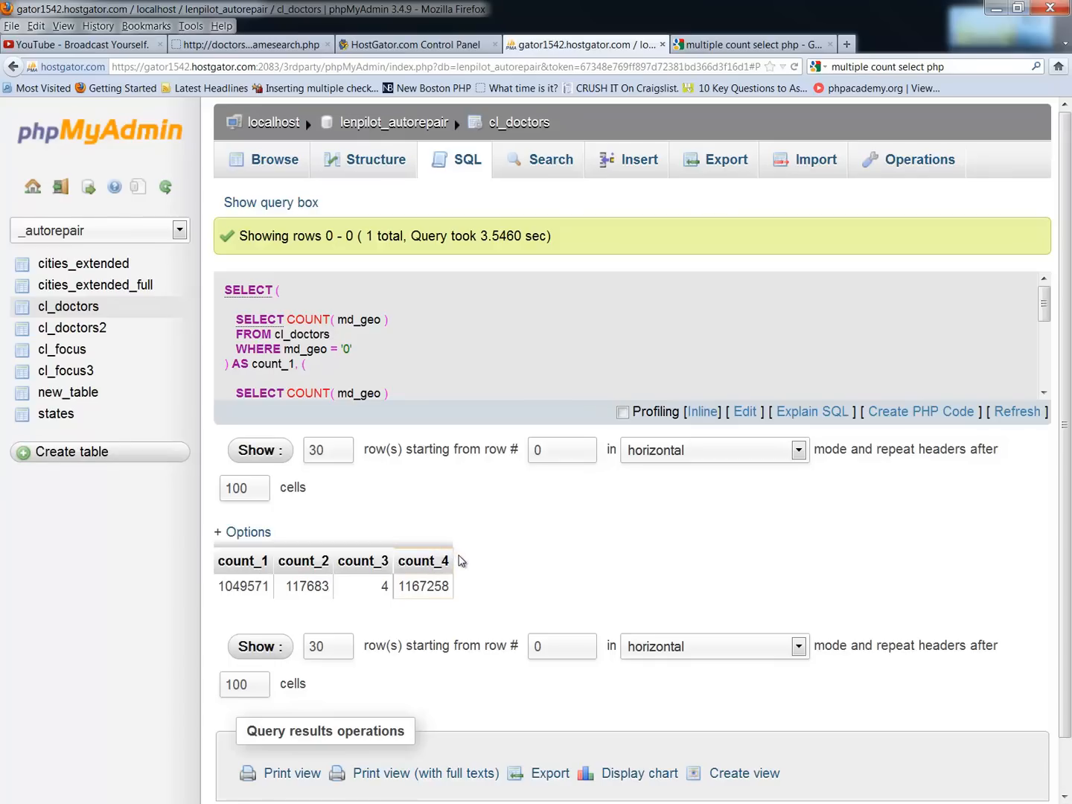
mouse_move(464, 573)
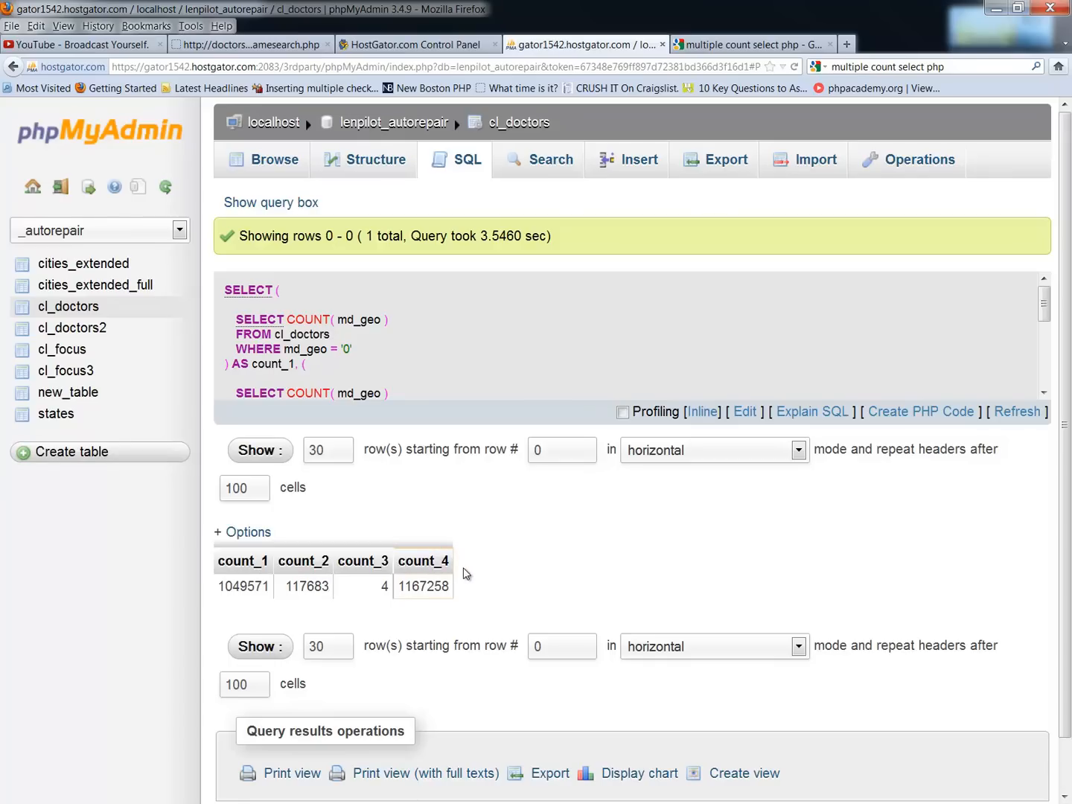